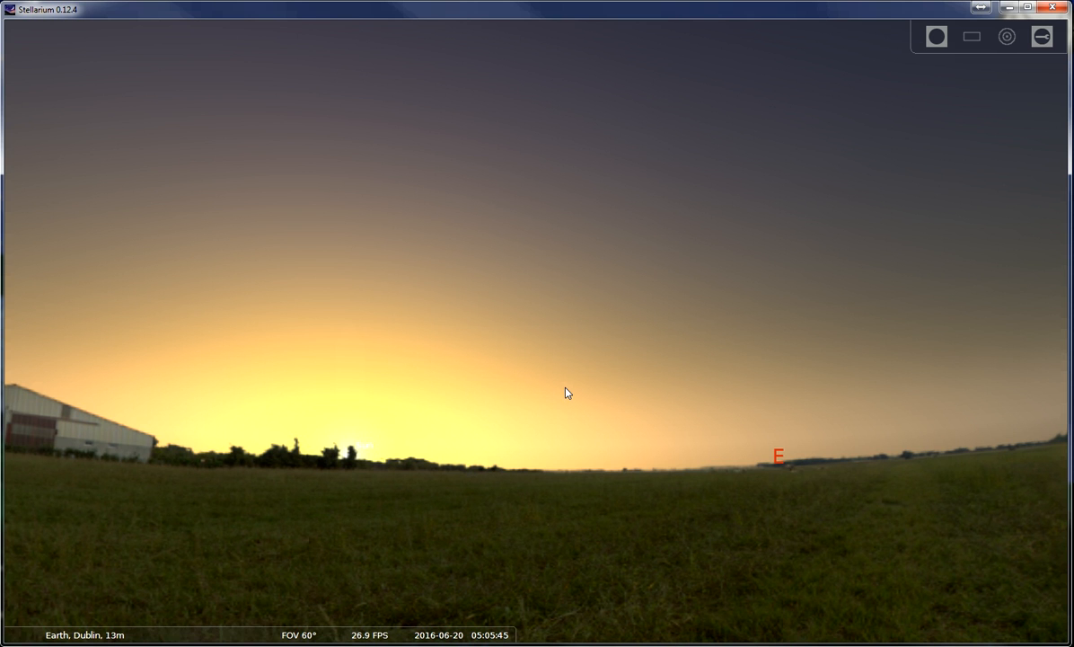
{"action": "mouse_move", "coordinate": [609, 384]}
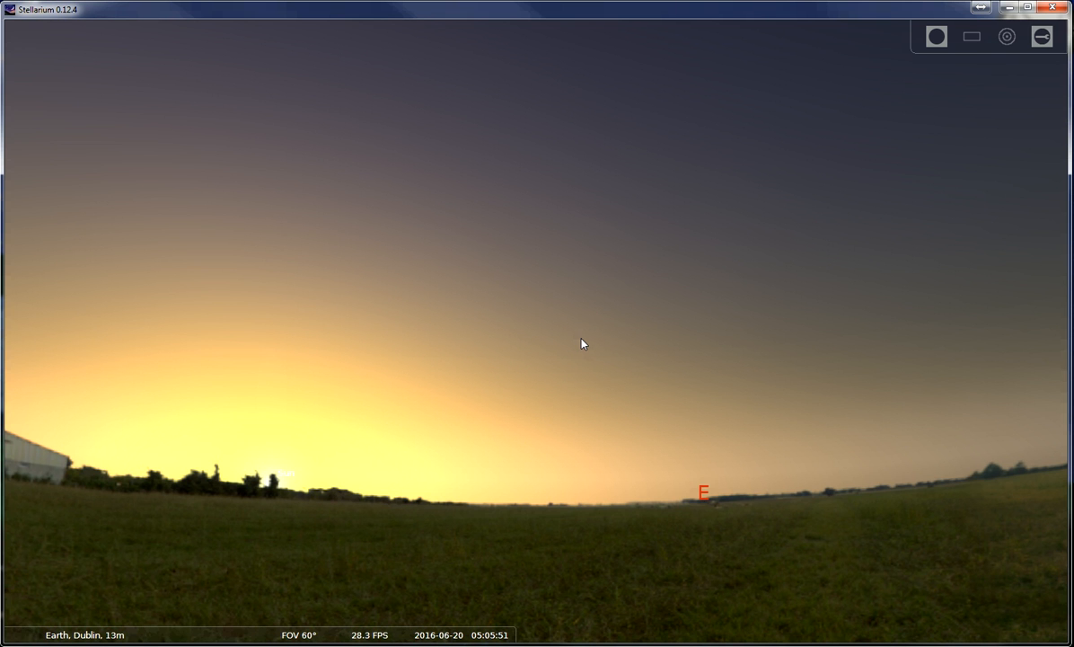
- Widen the field of view to 106° while time advances from 05:05 dawn to 20:25 evening
{"action": "scroll", "scroll_direction": "down", "scroll_amount": 3}
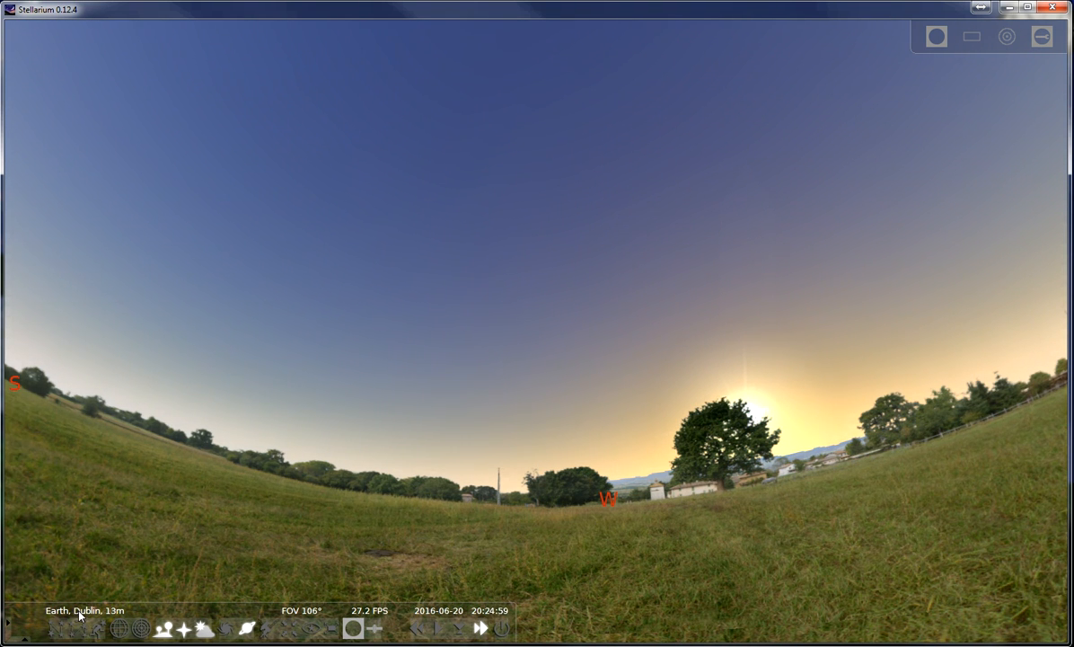
- Reset time to normal rate, then rewind it backward through dusk to 04:48 pre-dawn
{"action": "left_click", "coordinate": [449, 629]}
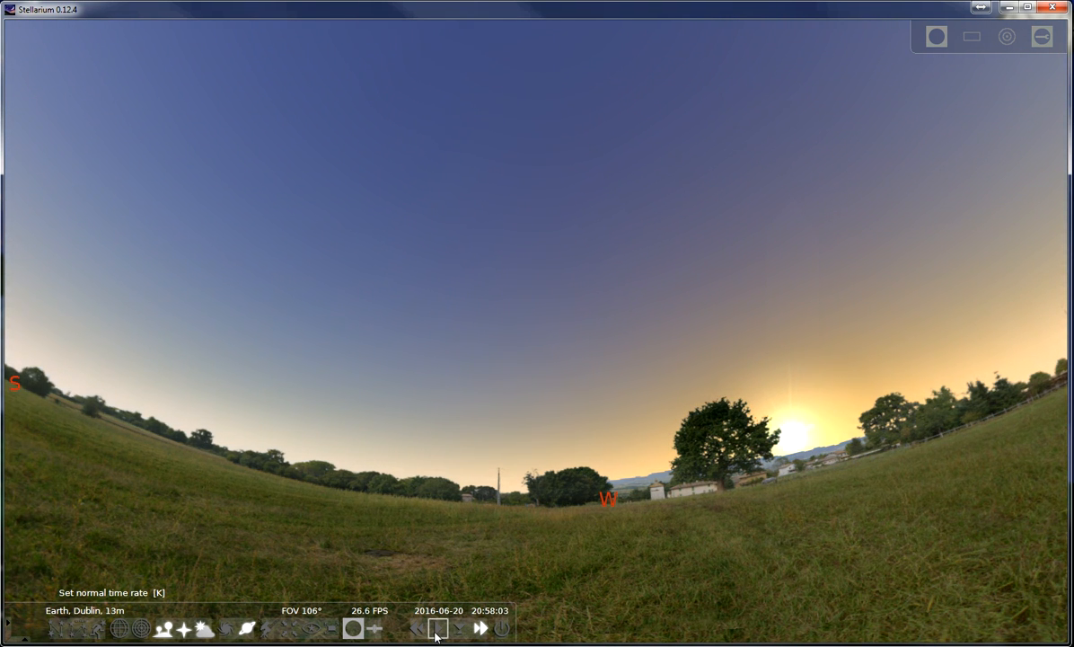
{"action": "left_click", "coordinate": [441, 628]}
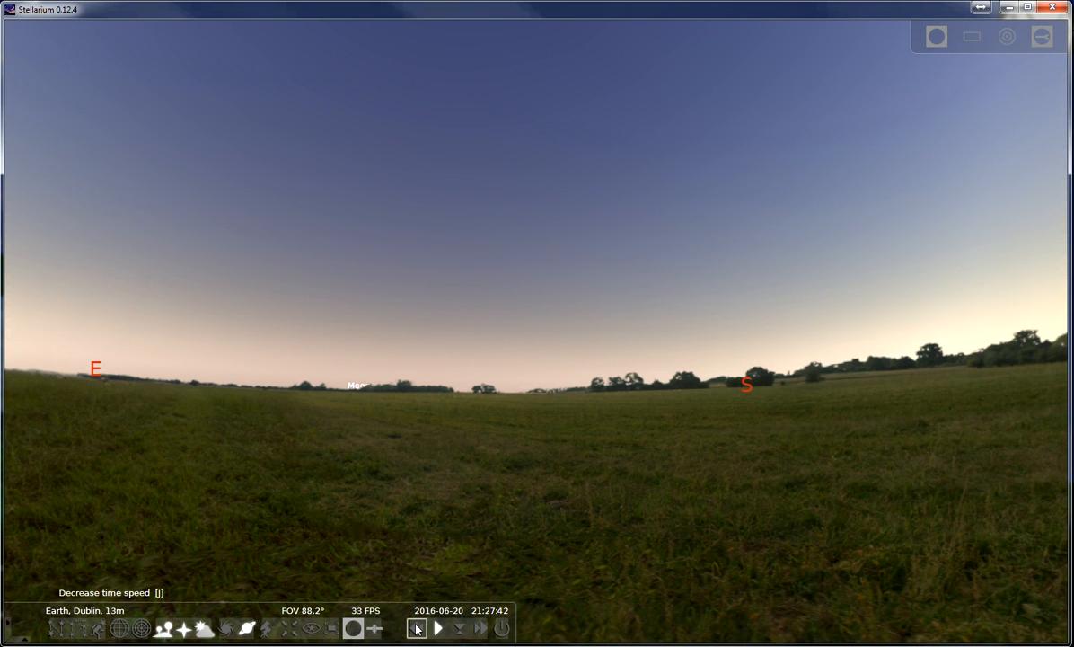
{"action": "left_click", "coordinate": [419, 626]}
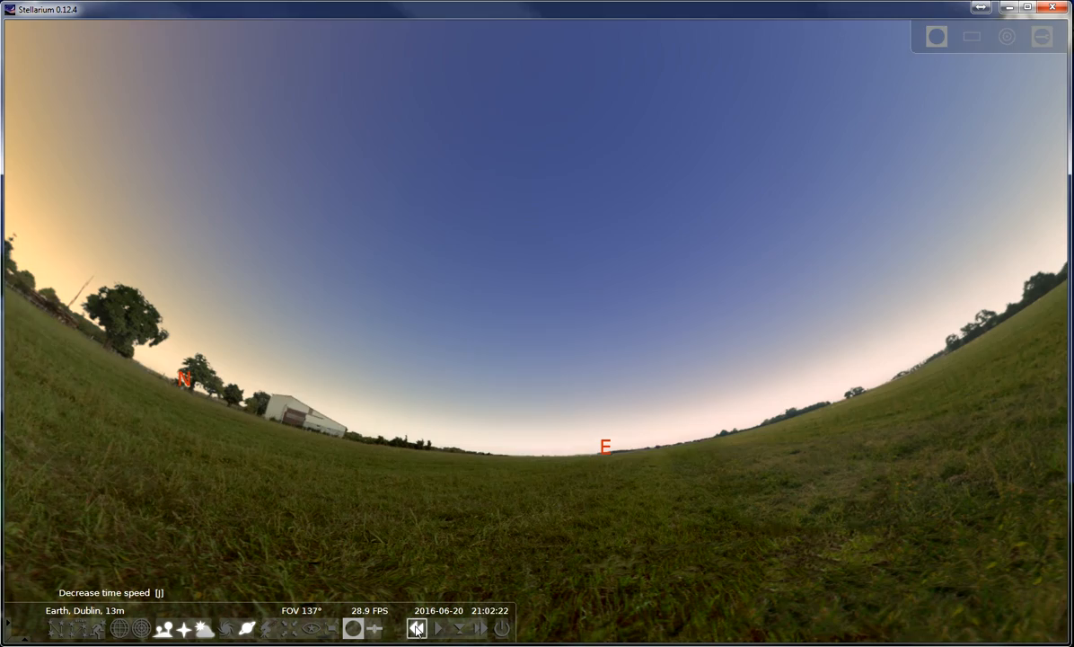
{"action": "left_click", "coordinate": [417, 625]}
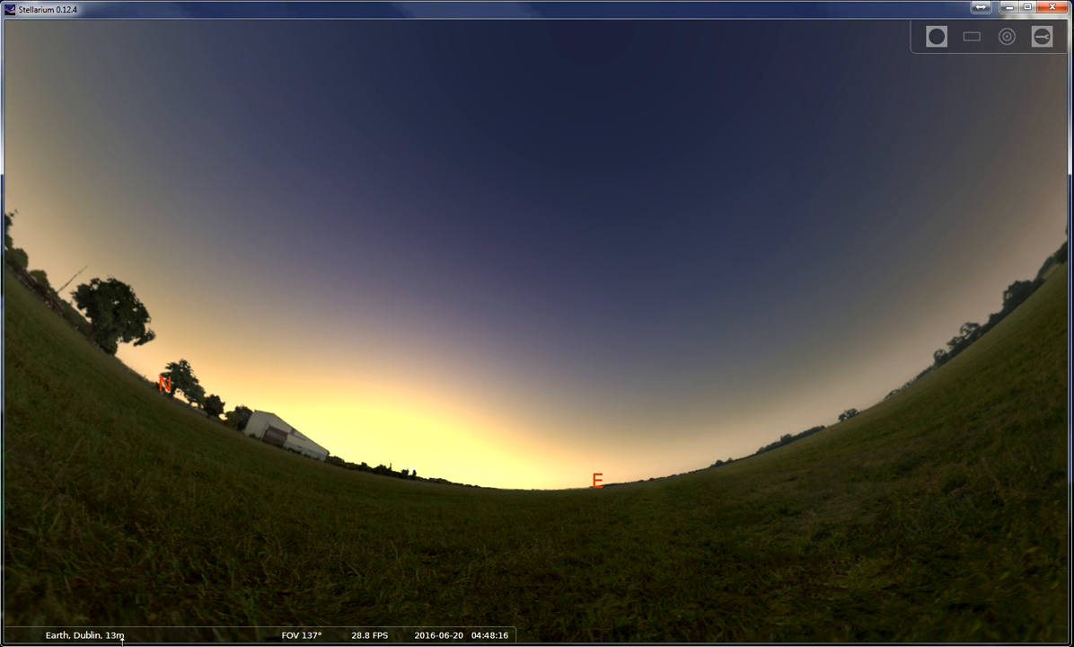
{"action": "mouse_move", "coordinate": [202, 621]}
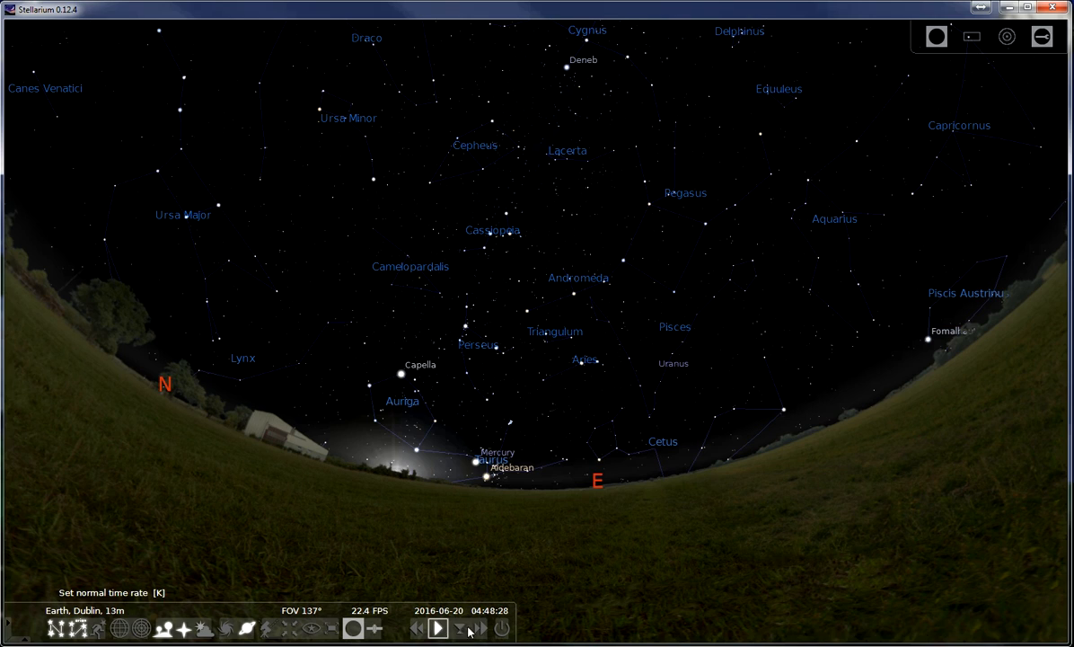
- Speed time forward to about 12:40 midday on 20 June
{"action": "left_click", "coordinate": [482, 625]}
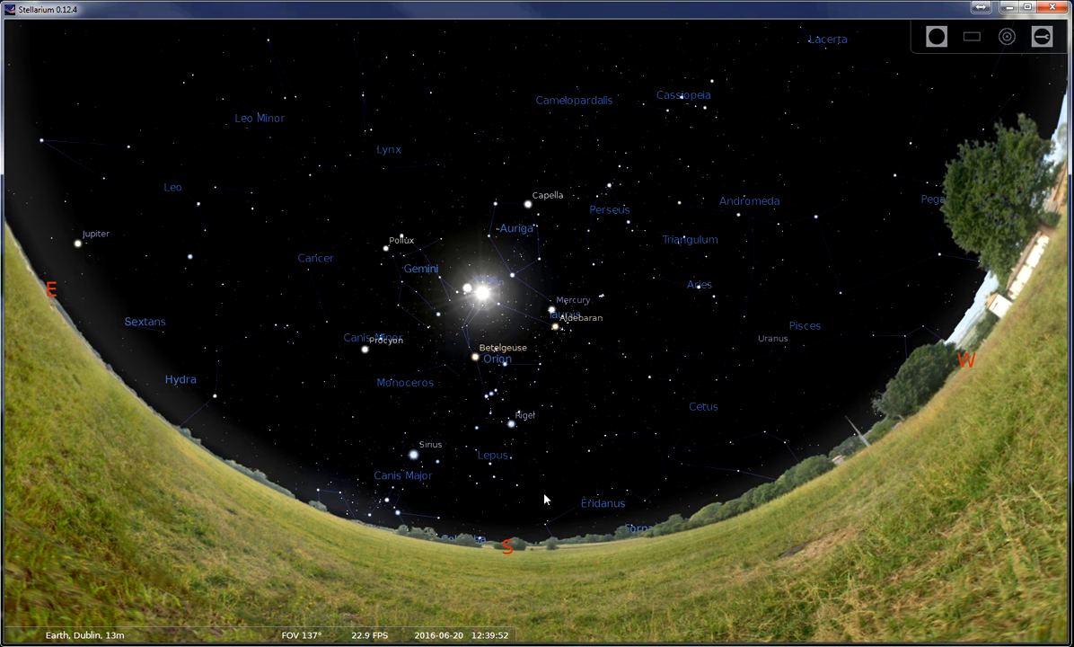
{"action": "mouse_move", "coordinate": [643, 304]}
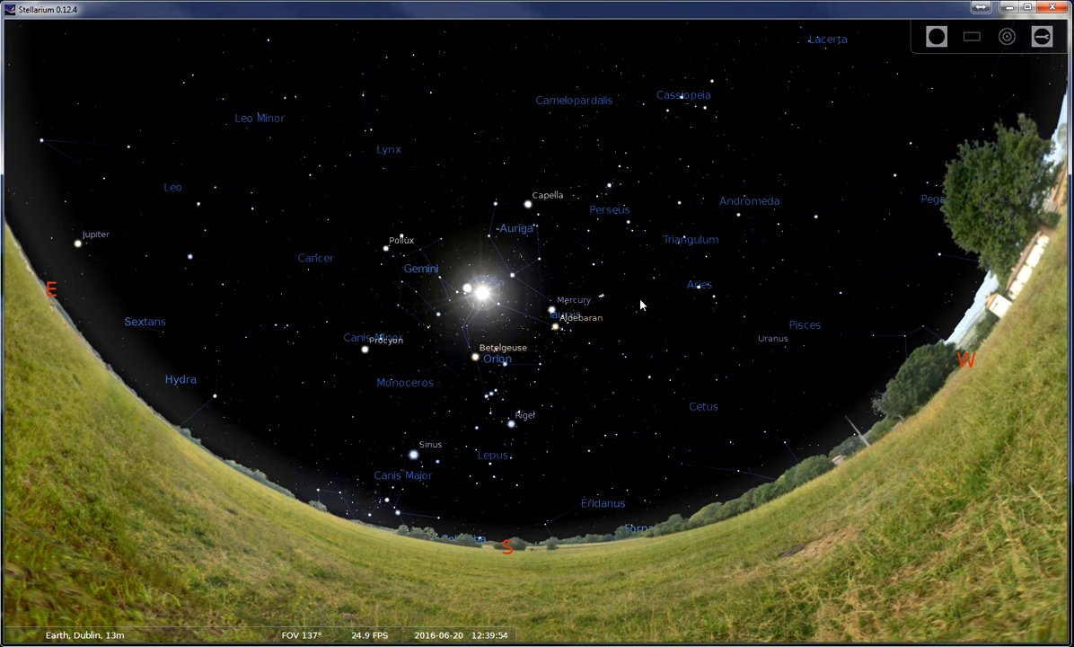
{"action": "mouse_move", "coordinate": [788, 325]}
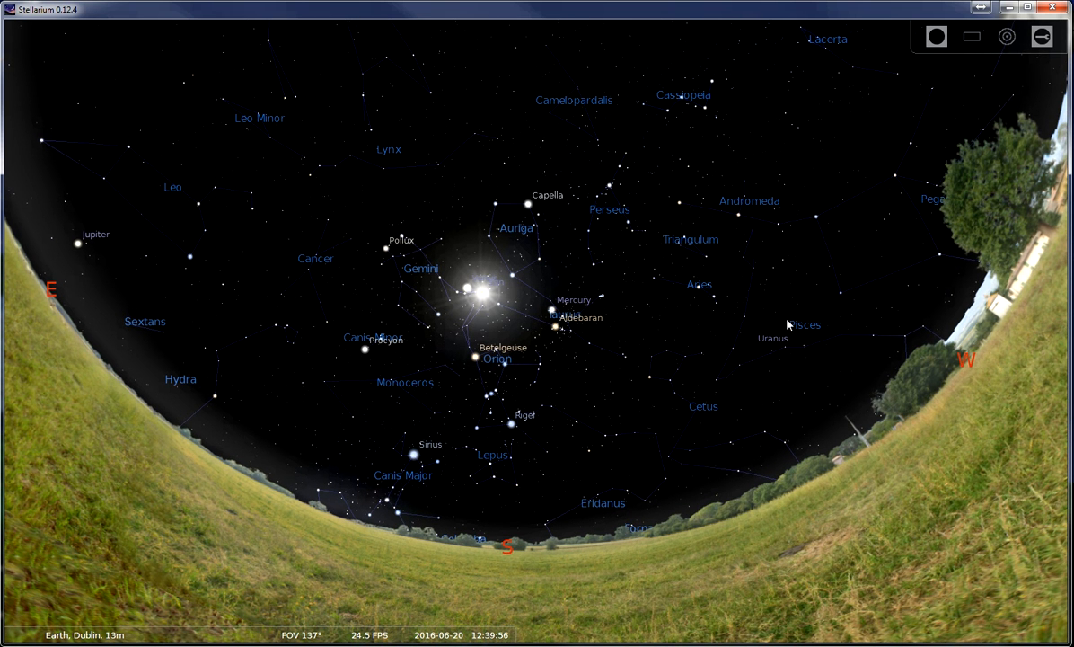
{"action": "mouse_move", "coordinate": [838, 327]}
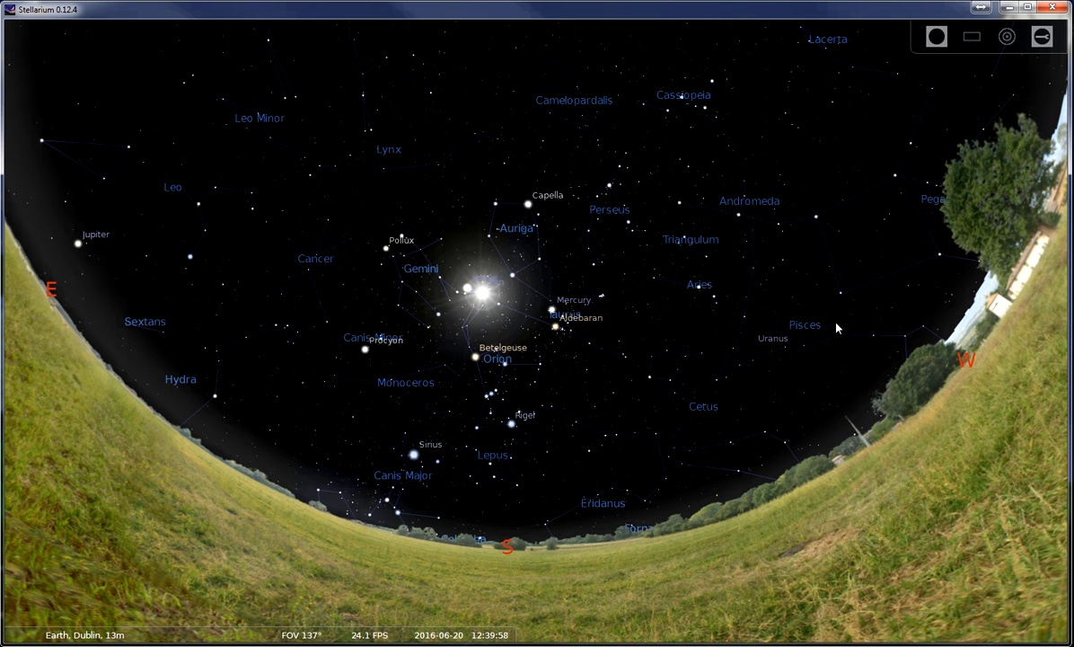
{"action": "mouse_move", "coordinate": [393, 290]}
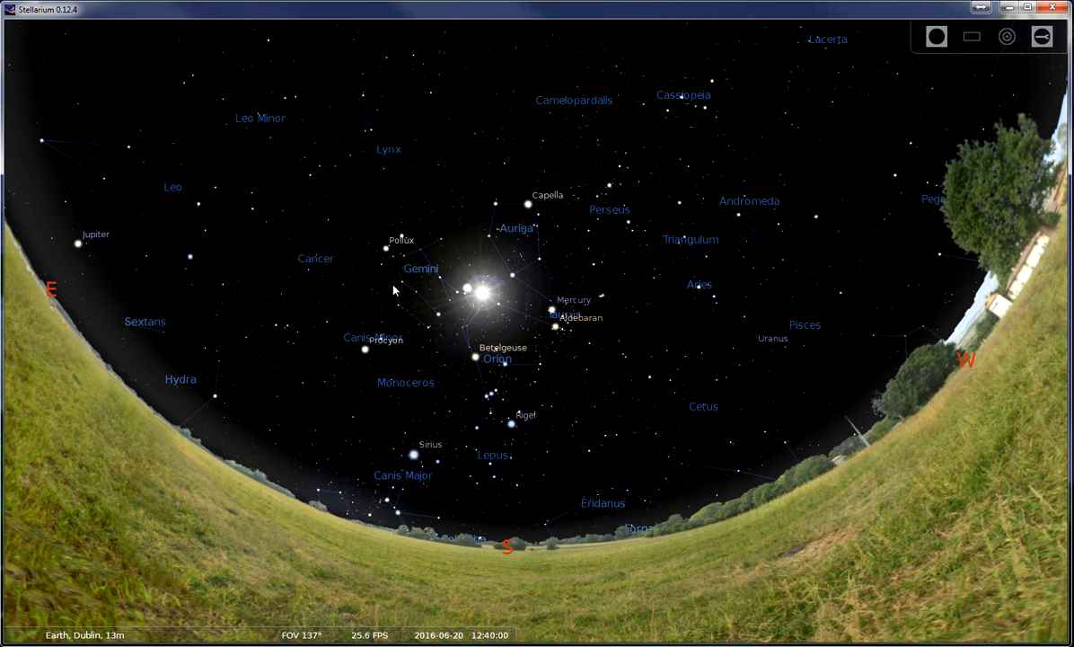
{"action": "mouse_move", "coordinate": [278, 322]}
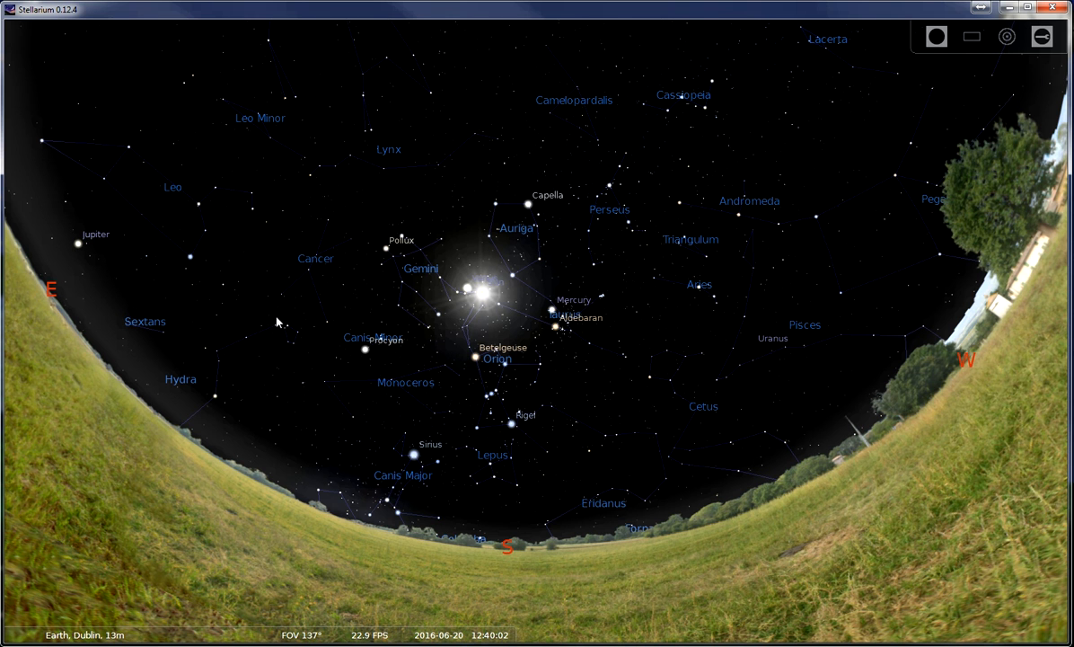
{"action": "mouse_move", "coordinate": [599, 373]}
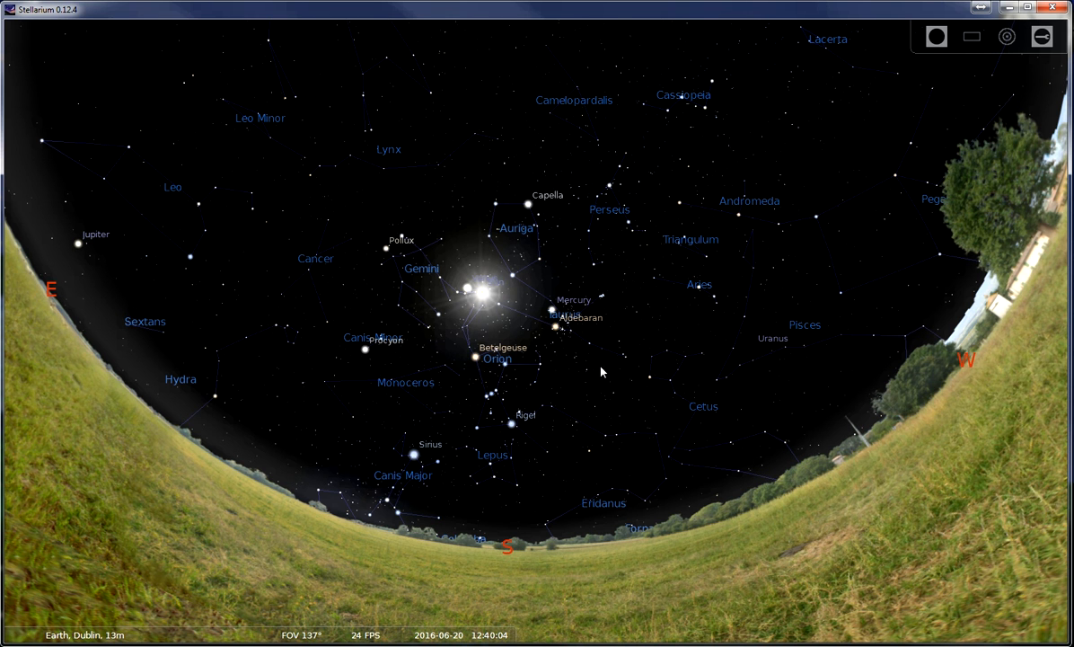
{"action": "mouse_move", "coordinate": [617, 312]}
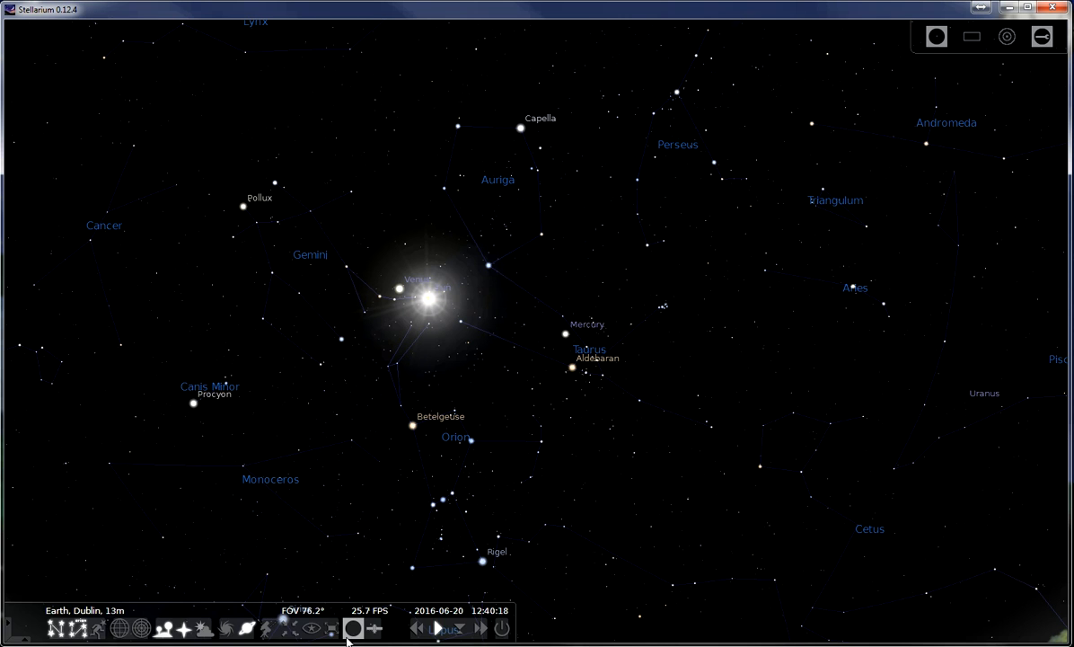
{"action": "mouse_move", "coordinate": [27, 449]}
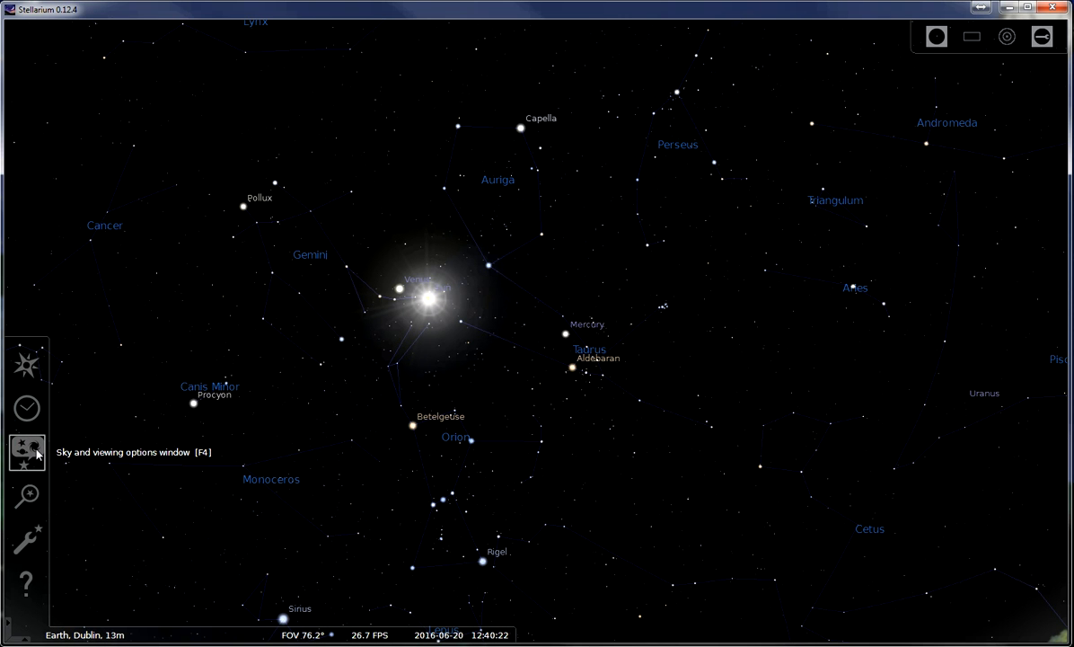
- Raise Milky Way brightness from 1.0 to 5.5 in the View window's Sky tab
{"action": "left_click", "coordinate": [26, 447]}
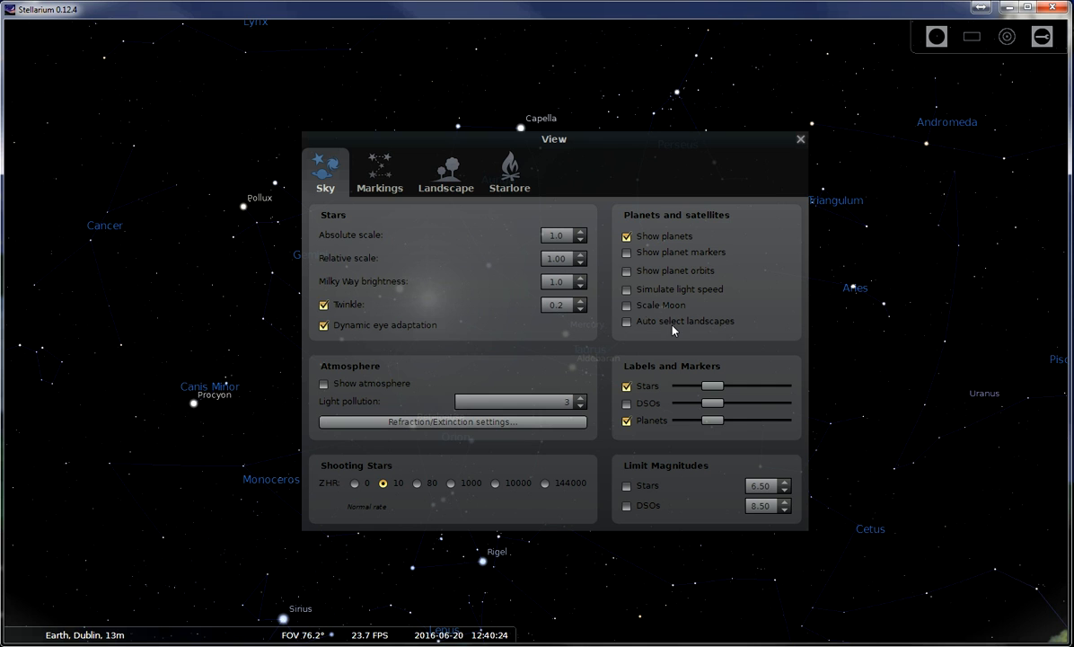
{"action": "mouse_move", "coordinate": [398, 175]}
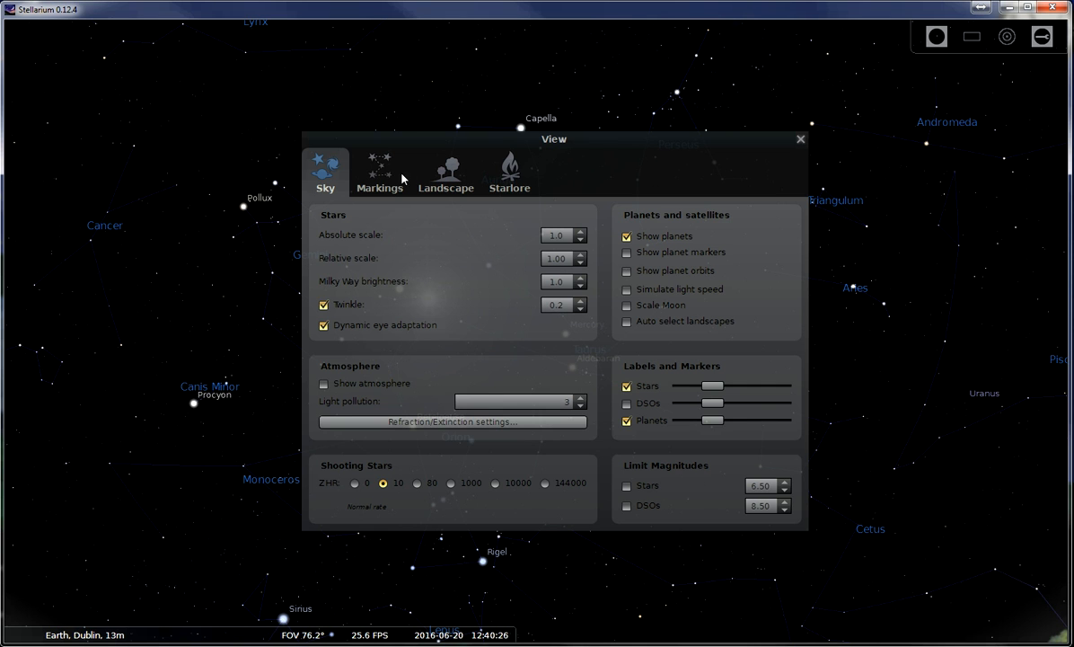
{"action": "left_click", "coordinate": [579, 278]}
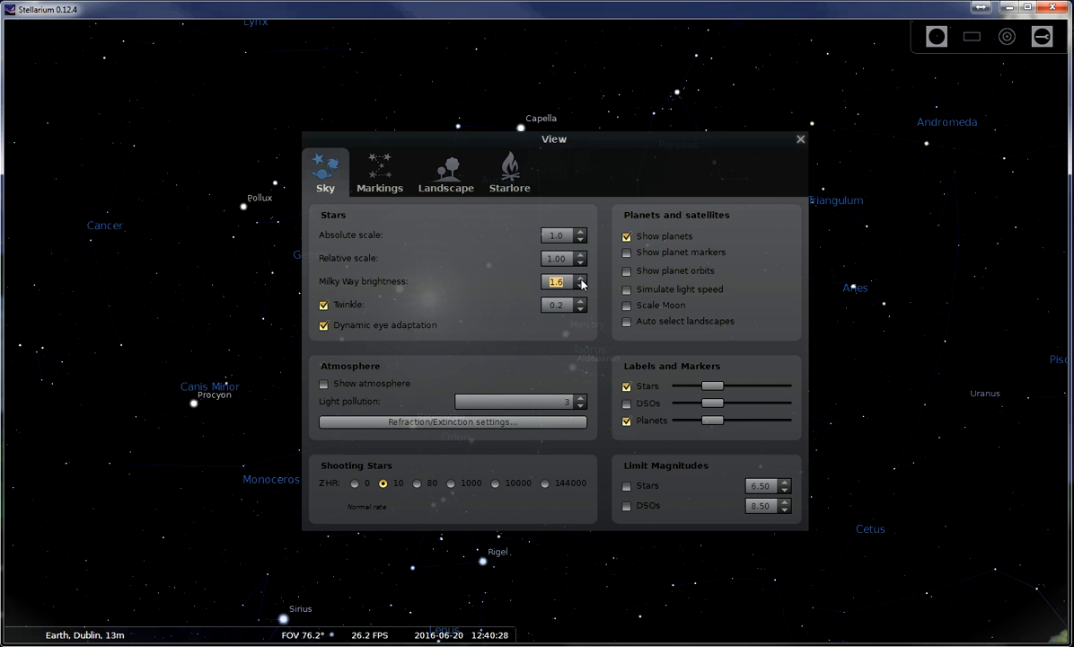
{"action": "left_click", "coordinate": [582, 277]}
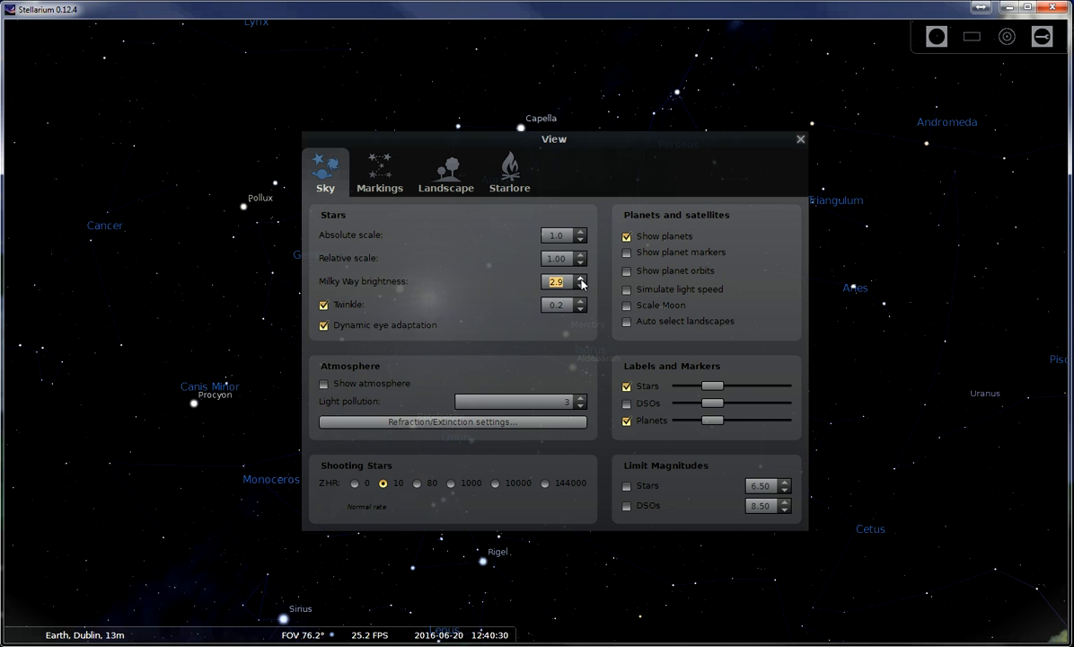
{"action": "left_click", "coordinate": [586, 277]}
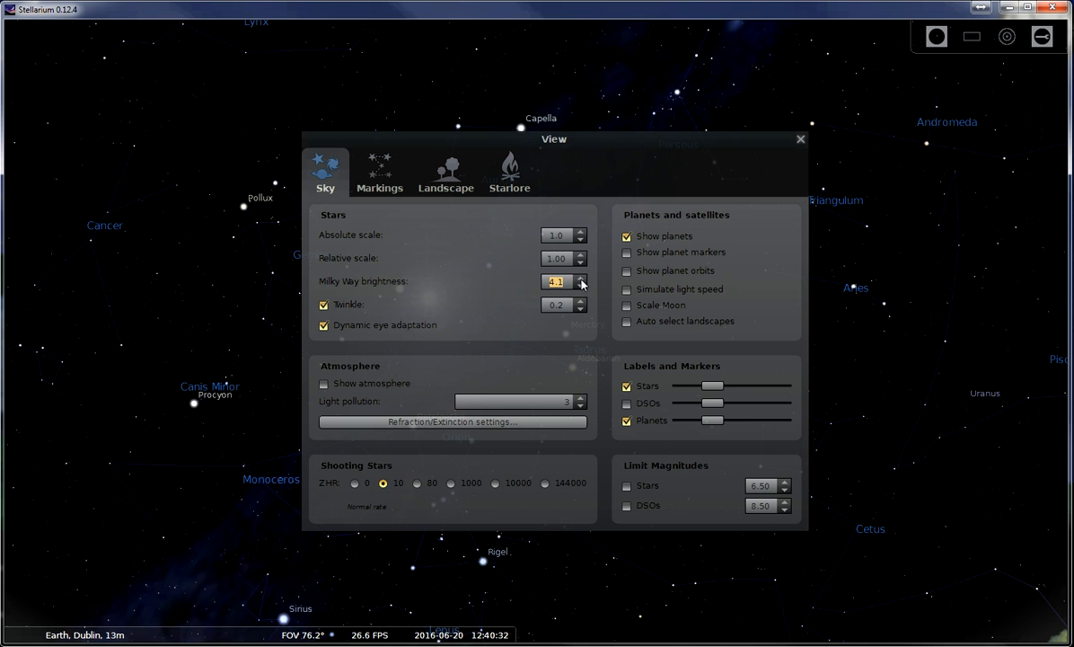
{"action": "left_click", "coordinate": [581, 278]}
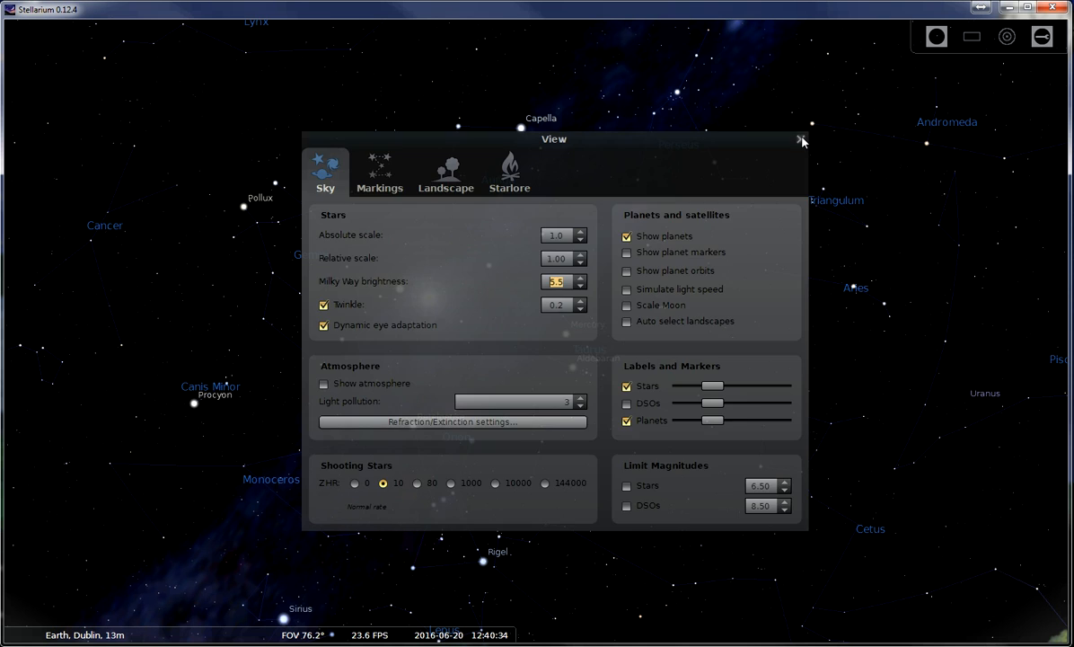
{"action": "left_click", "coordinate": [801, 139]}
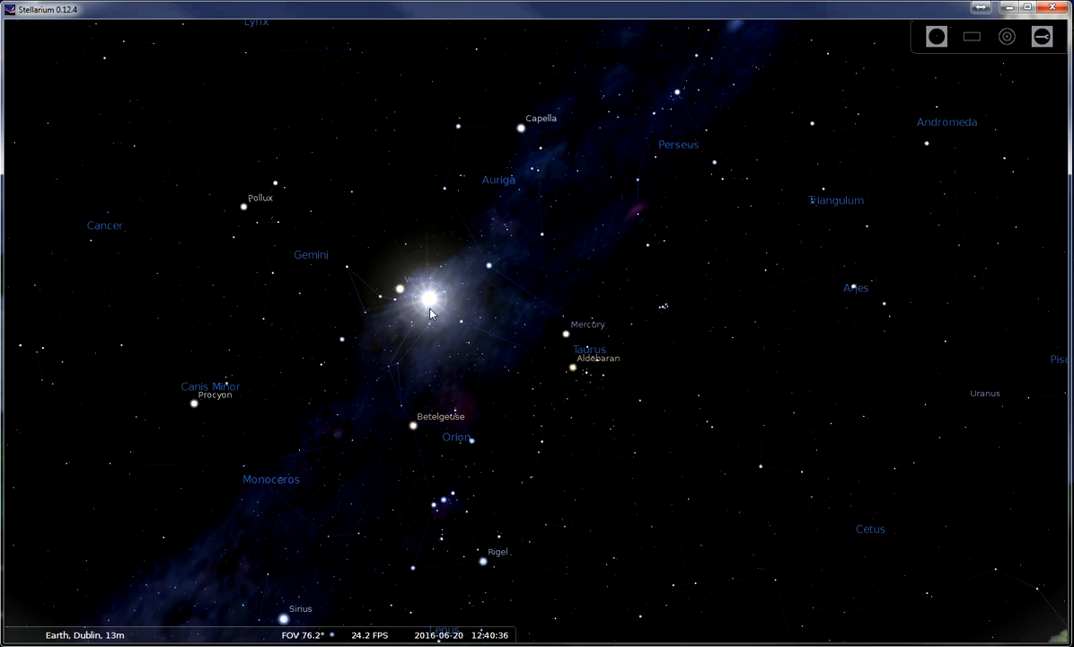
{"action": "mouse_move", "coordinate": [575, 197]}
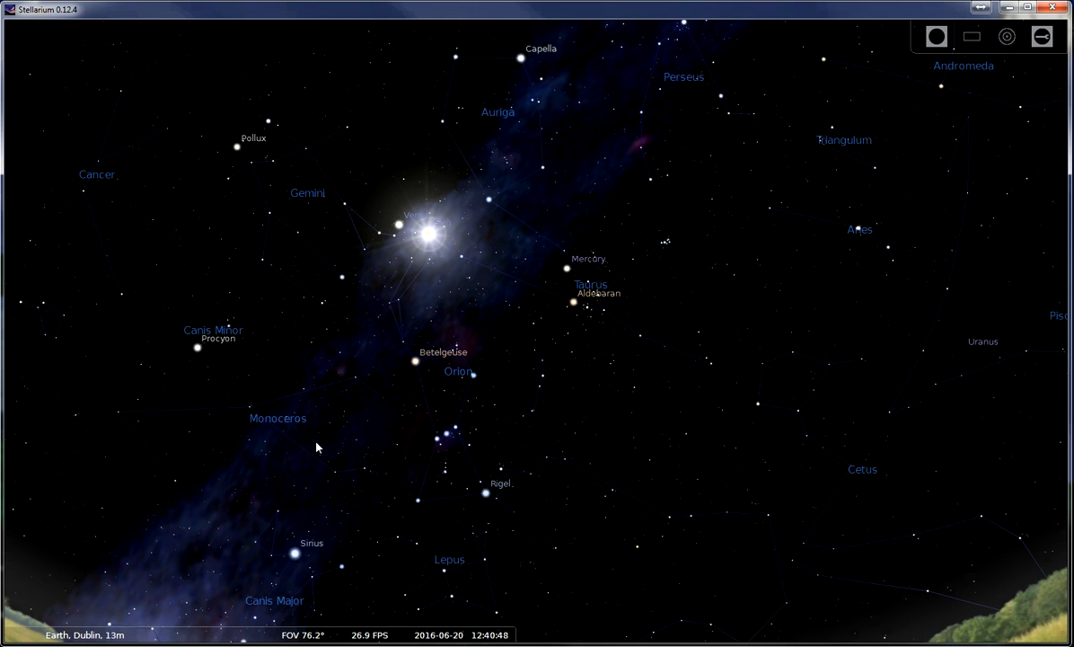
{"action": "mouse_move", "coordinate": [239, 221]}
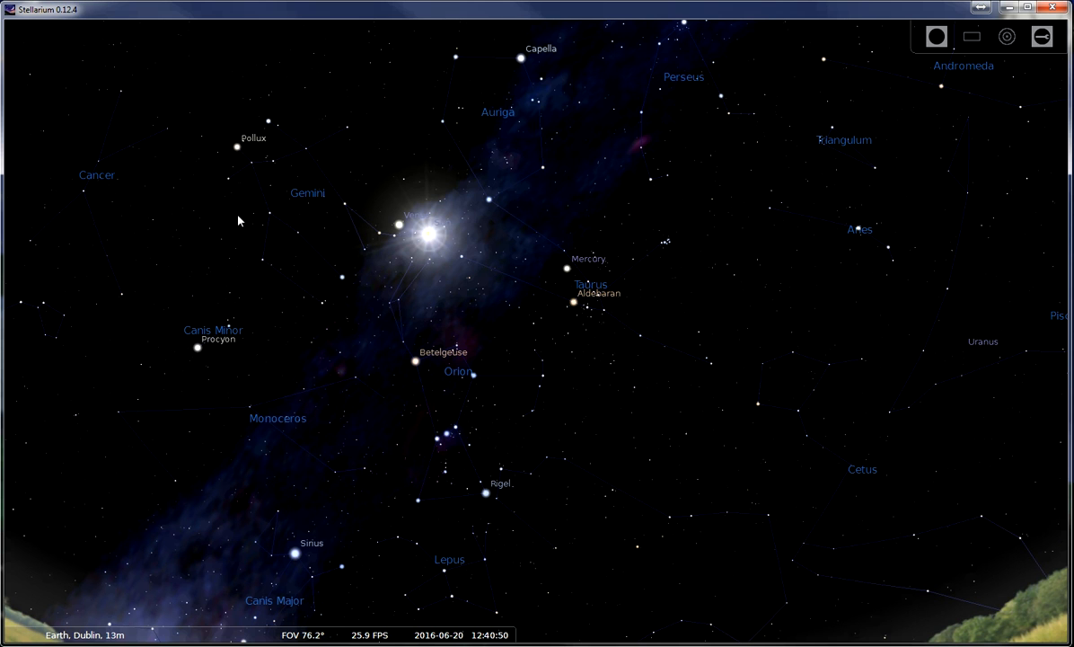
{"action": "mouse_move", "coordinate": [632, 271]}
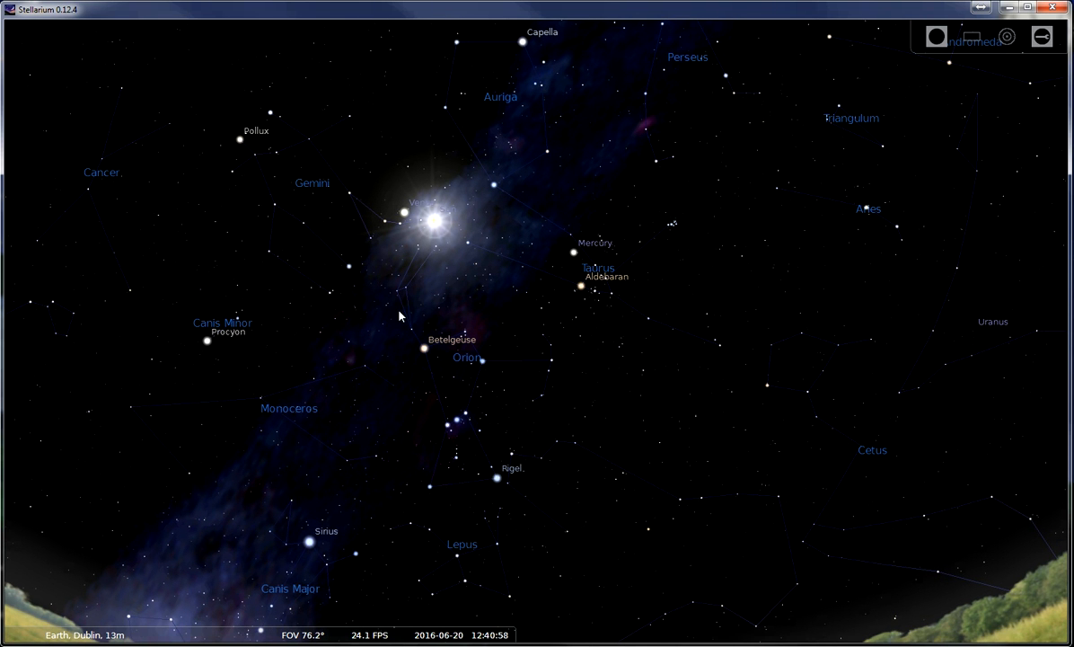
{"action": "mouse_move", "coordinate": [570, 235]}
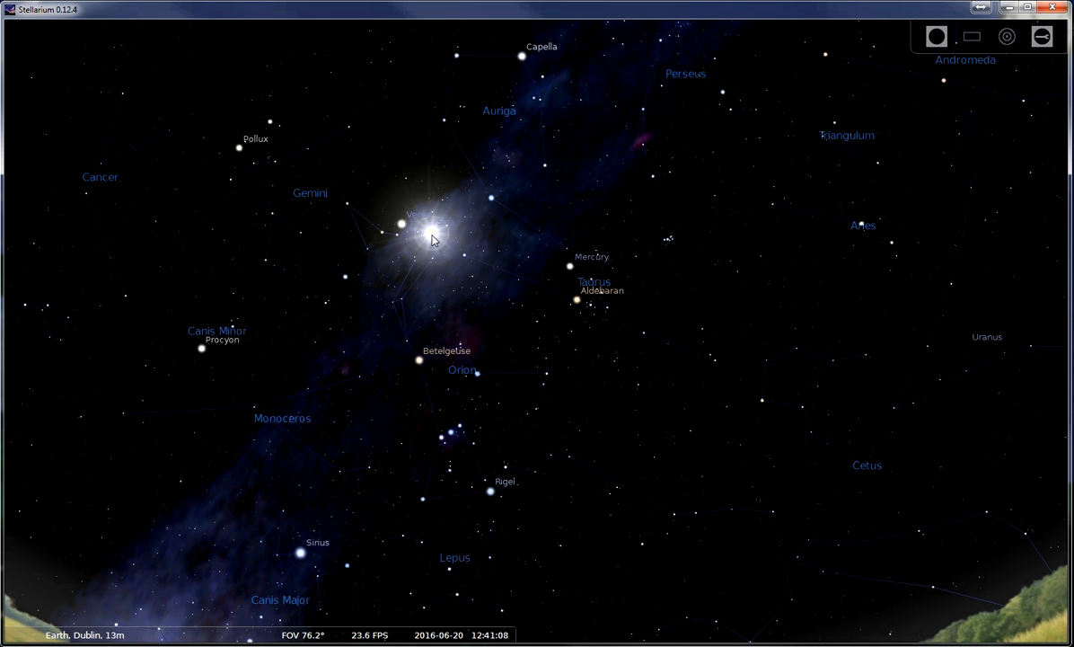
{"action": "mouse_move", "coordinate": [460, 280]}
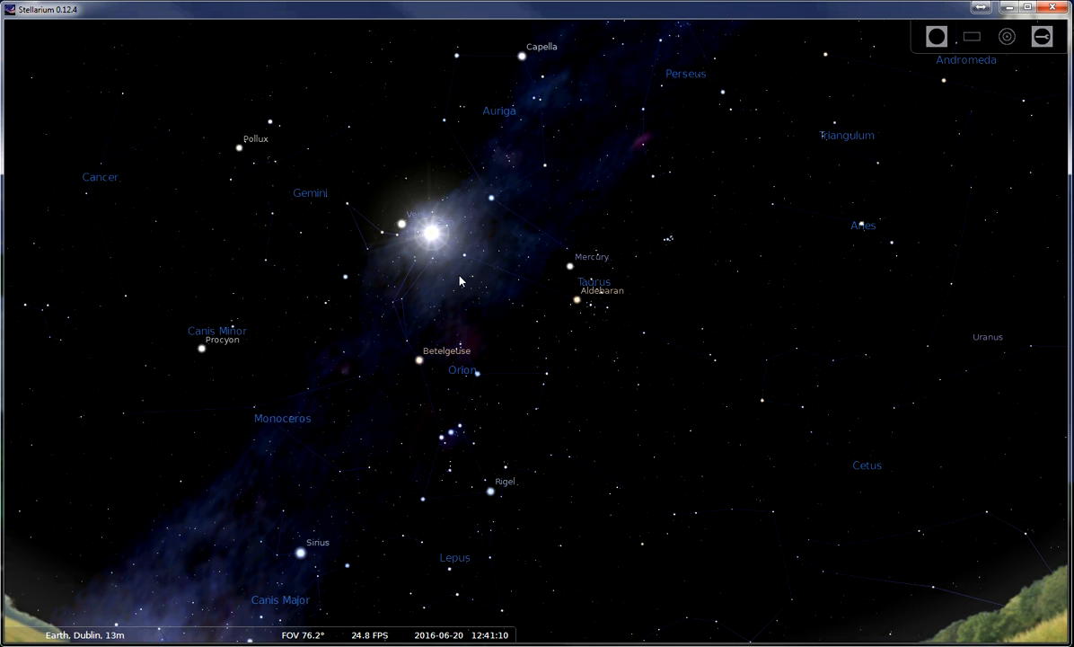
{"action": "mouse_move", "coordinate": [740, 302]}
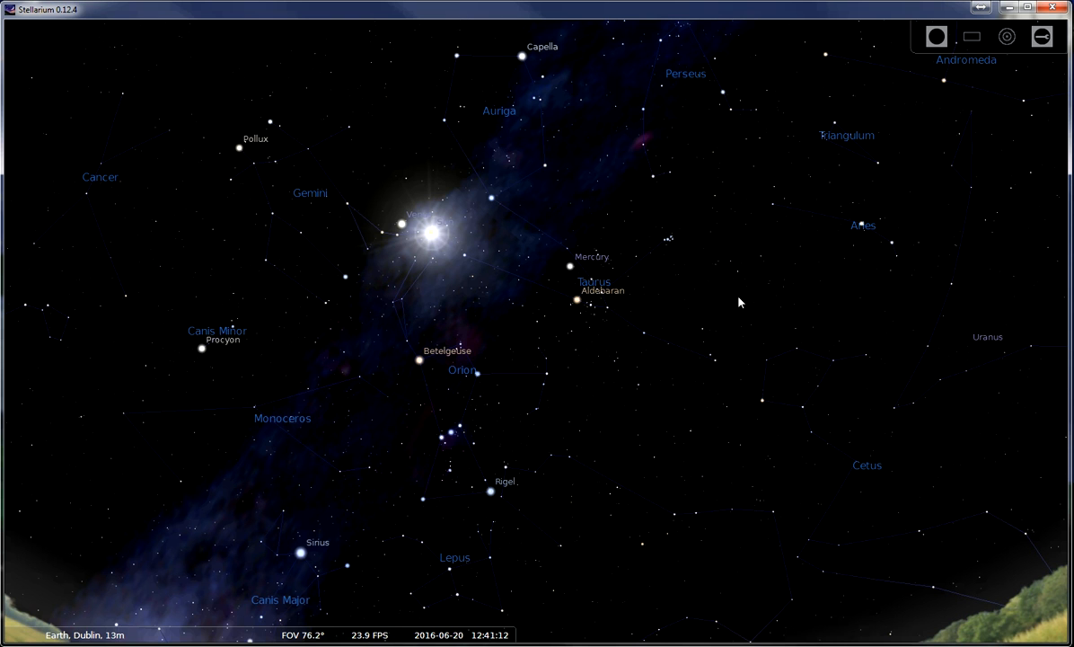
{"action": "mouse_move", "coordinate": [585, 372]}
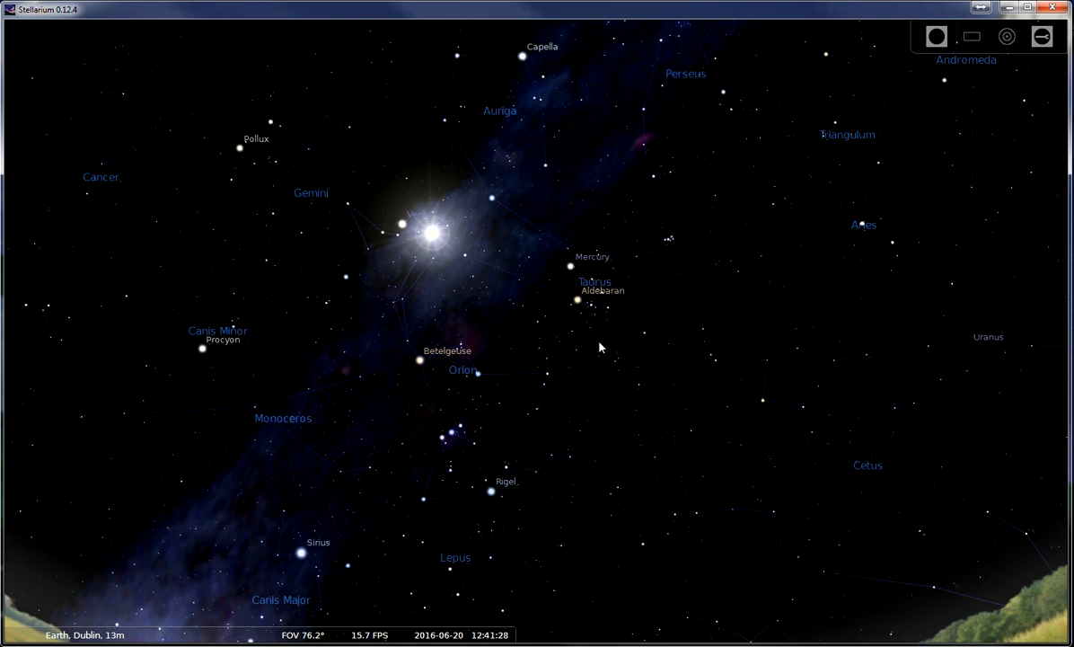
{"action": "mouse_move", "coordinate": [582, 366]}
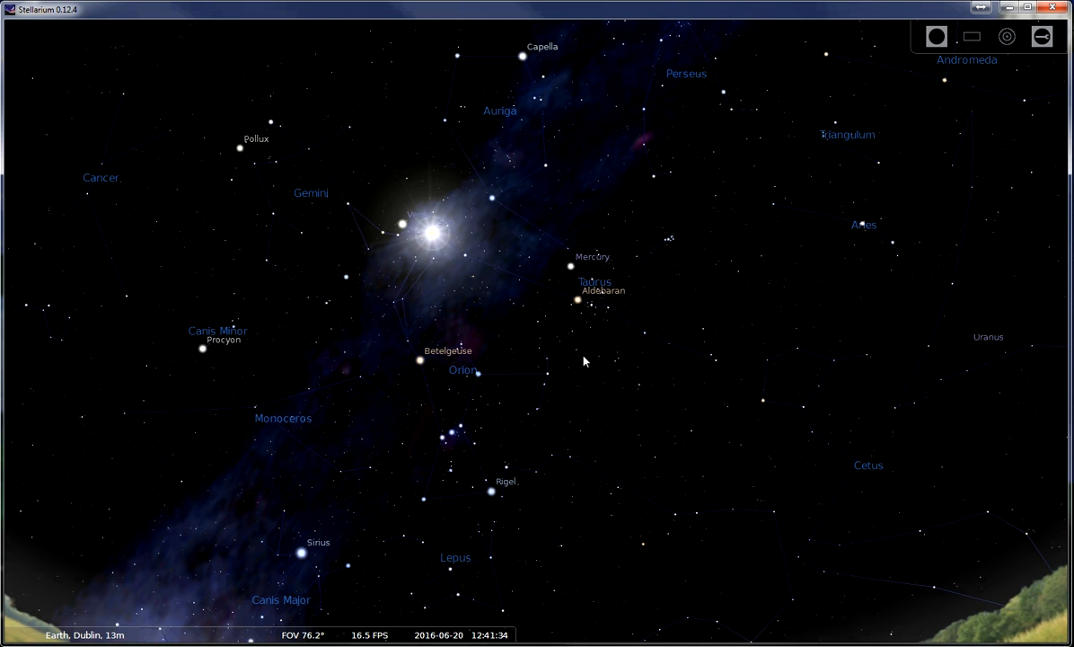
{"action": "mouse_move", "coordinate": [607, 364]}
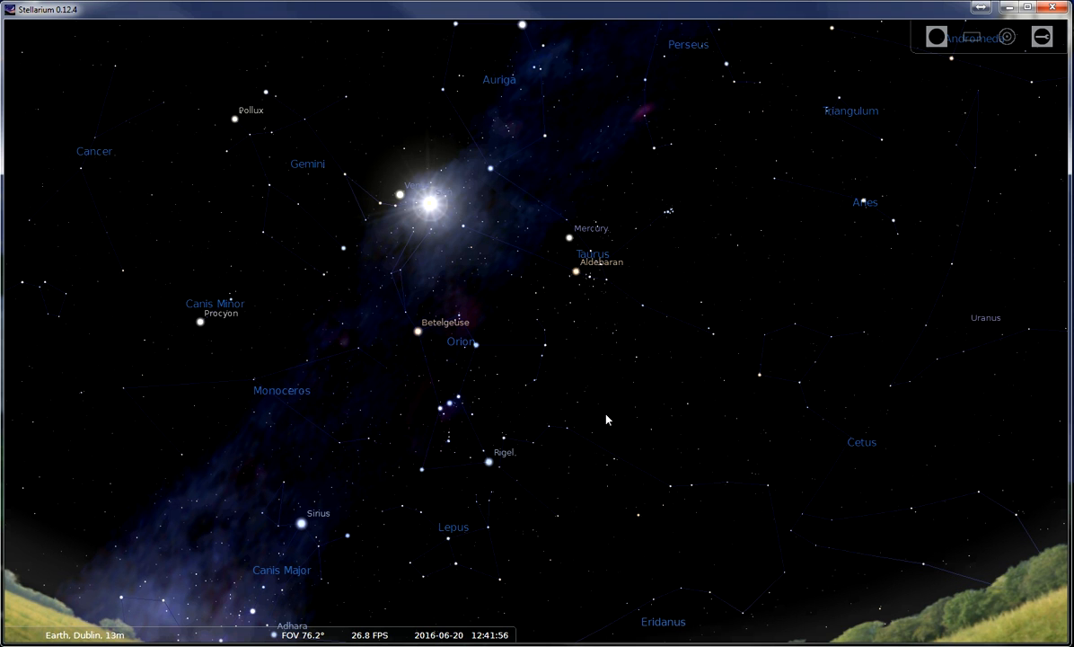
{"action": "mouse_move", "coordinate": [478, 286]}
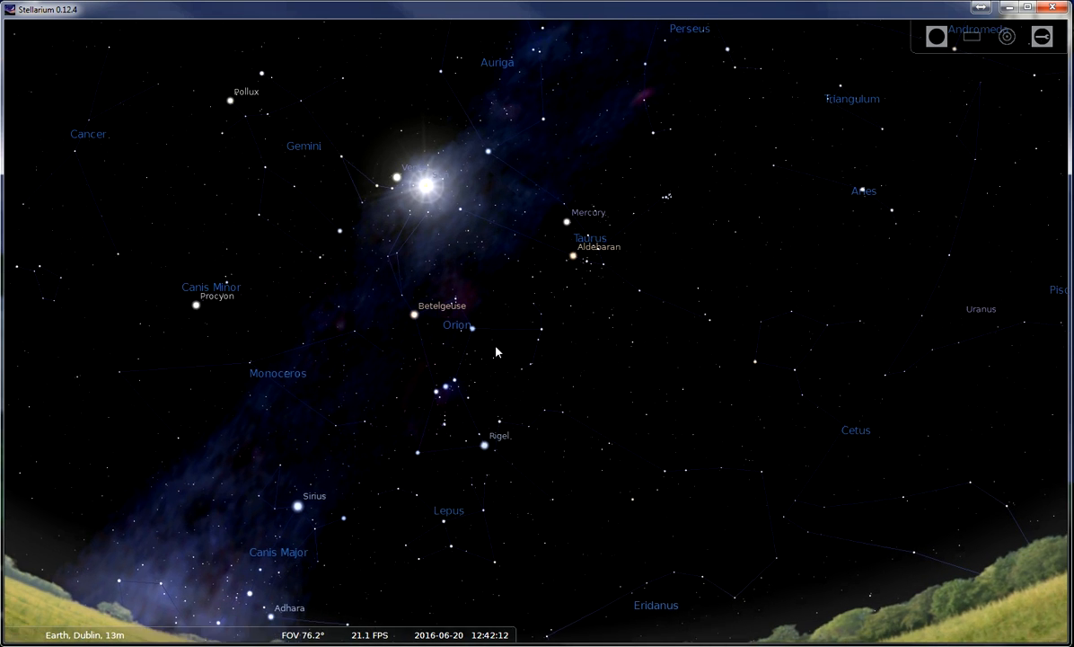
- Zoom out to a wide fish-eye view spanning east to west down to the horizon
{"action": "scroll", "scroll_direction": "down", "scroll_amount": 3}
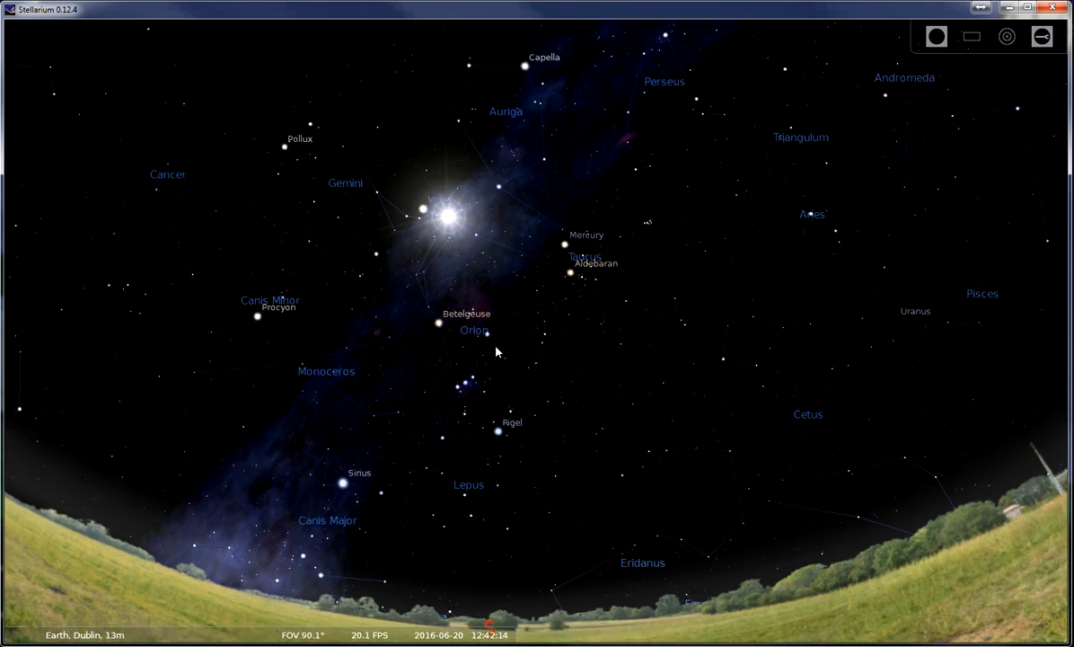
{"action": "scroll", "scroll_direction": "down", "scroll_amount": 3}
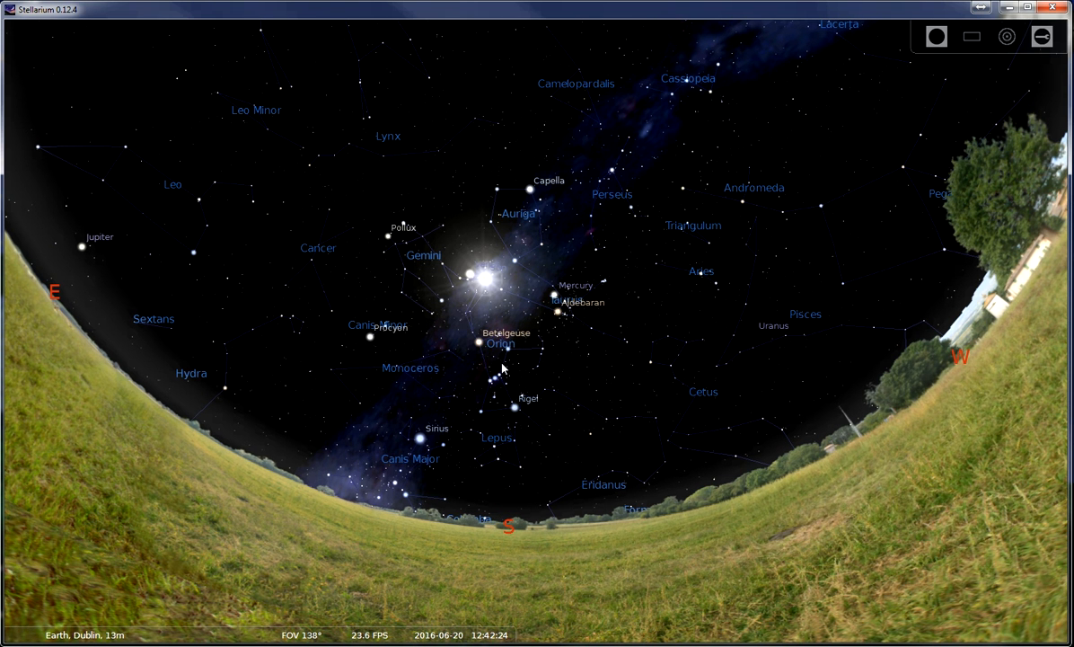
{"action": "scroll", "scroll_direction": "up", "scroll_amount": 3}
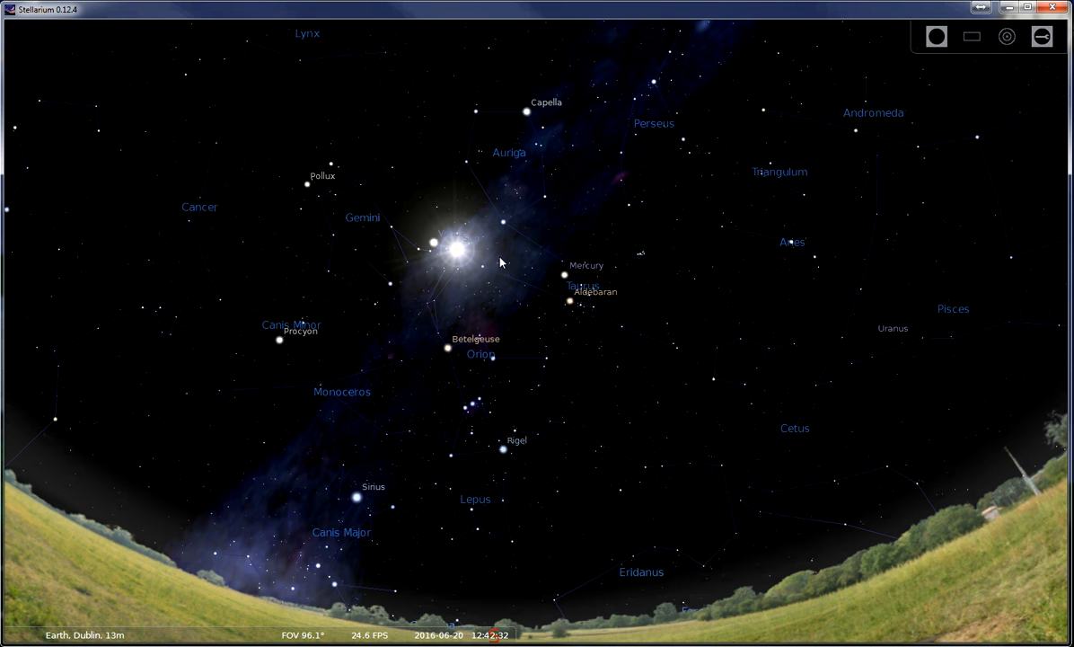
{"action": "mouse_move", "coordinate": [155, 262]}
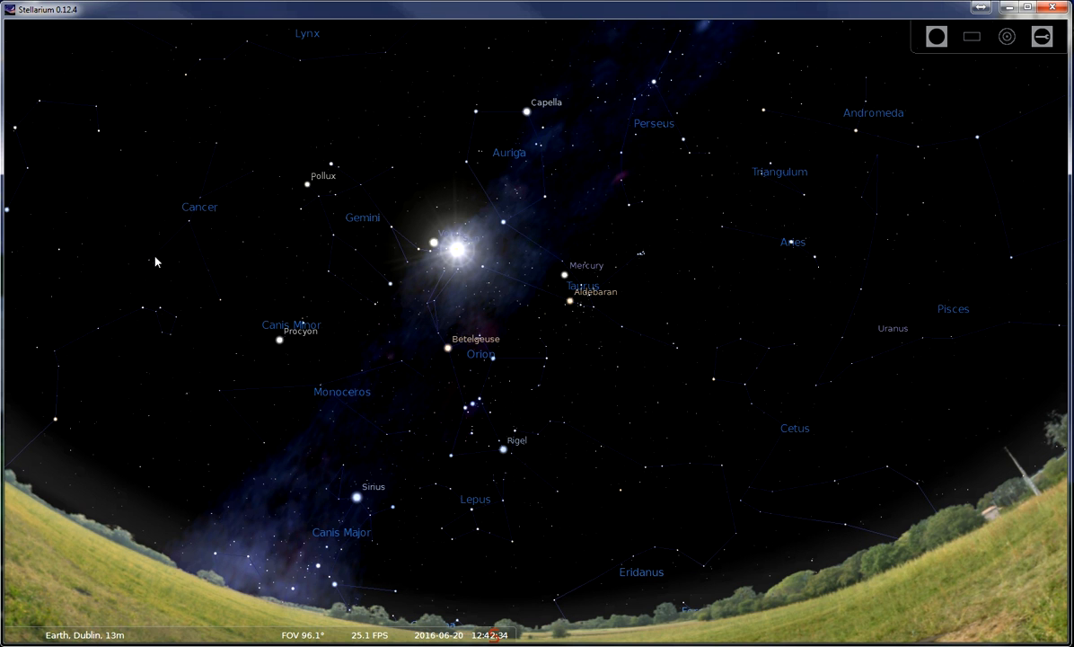
{"action": "mouse_move", "coordinate": [700, 289]}
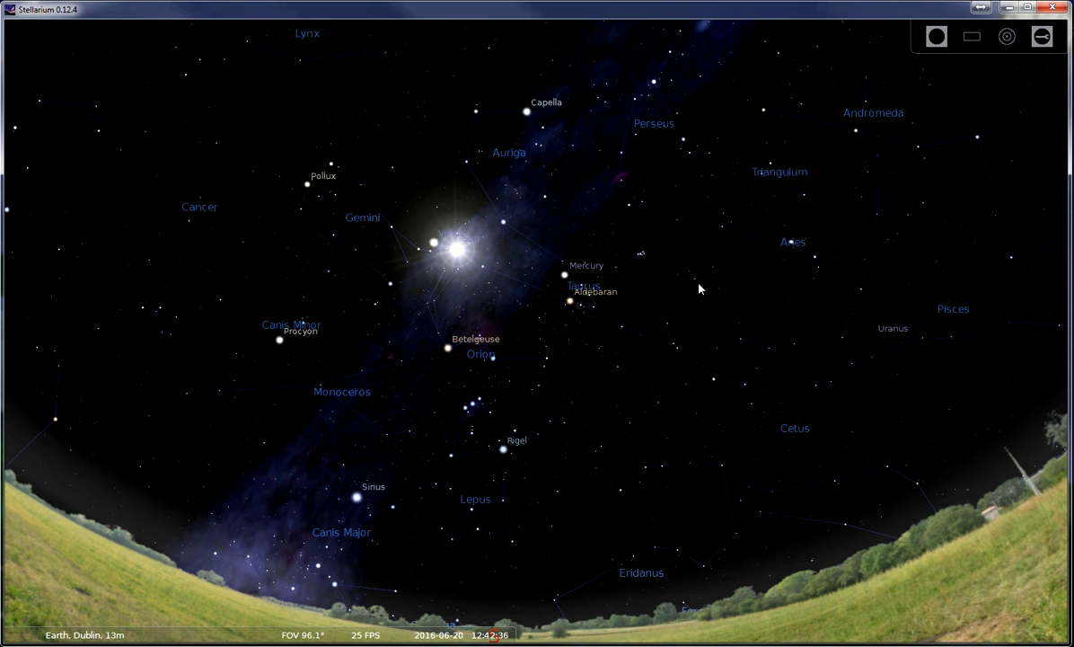
{"action": "mouse_move", "coordinate": [521, 267]}
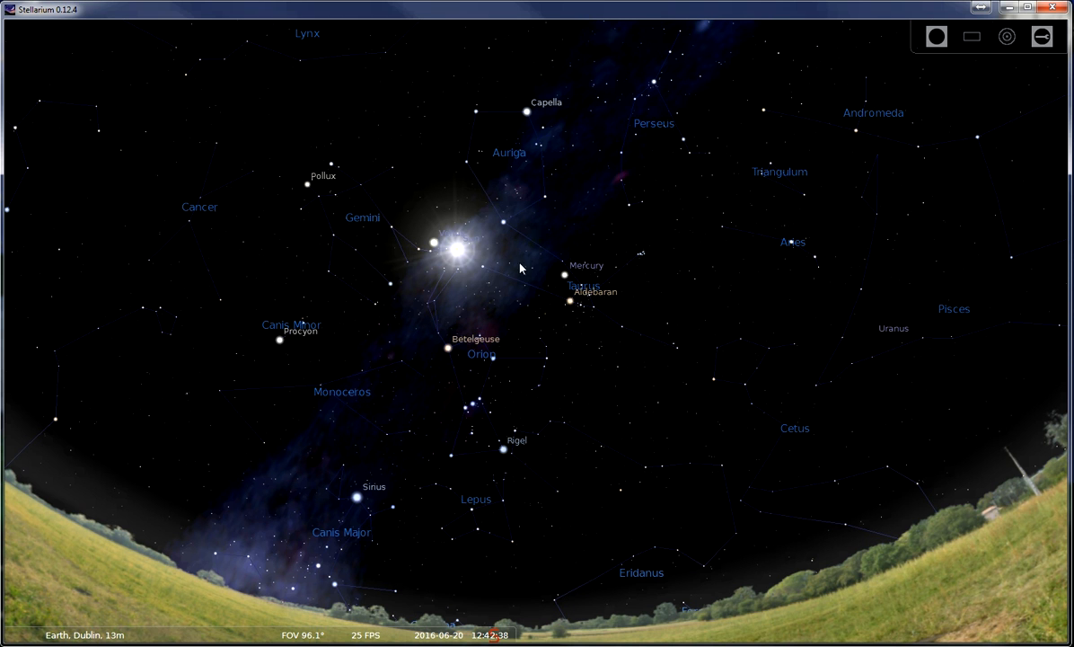
{"action": "mouse_move", "coordinate": [364, 269]}
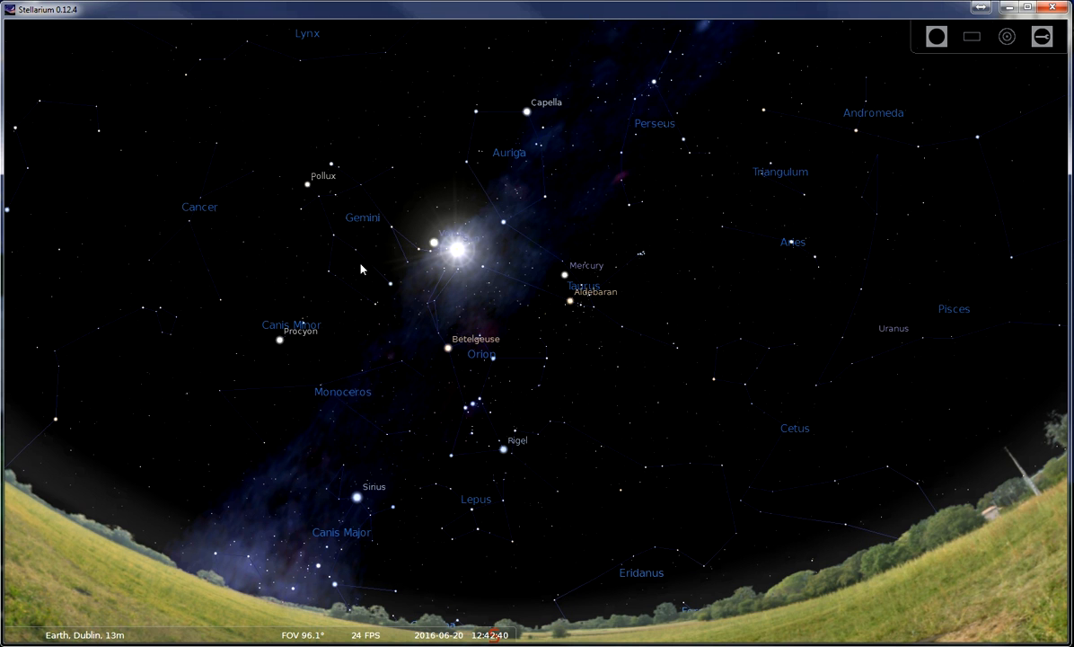
{"action": "mouse_move", "coordinate": [581, 277]}
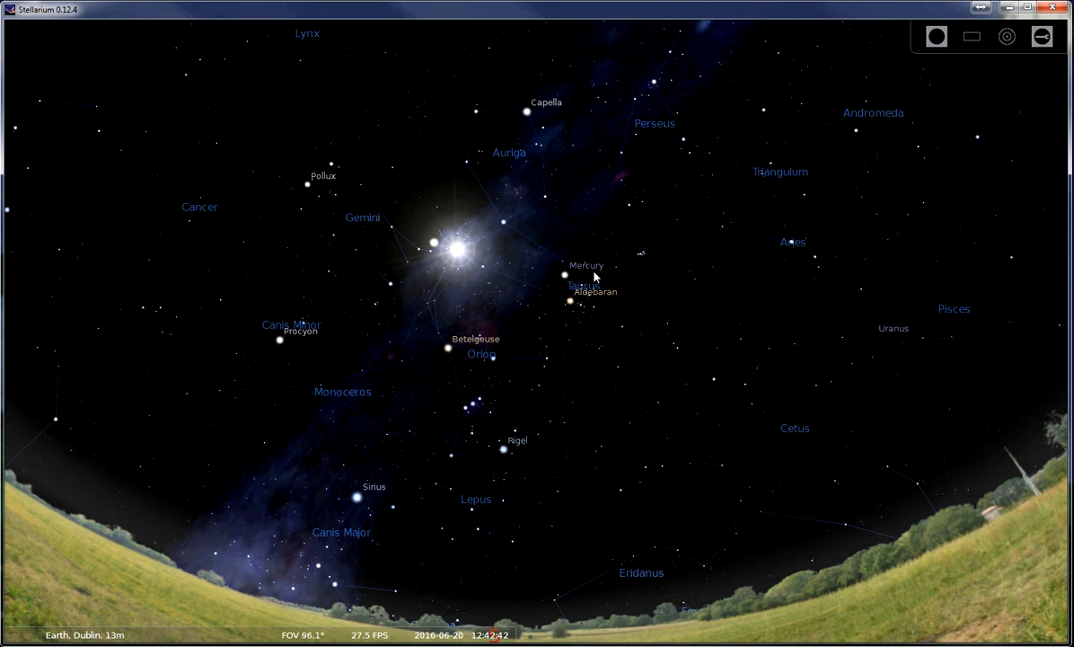
{"action": "mouse_move", "coordinate": [497, 307]}
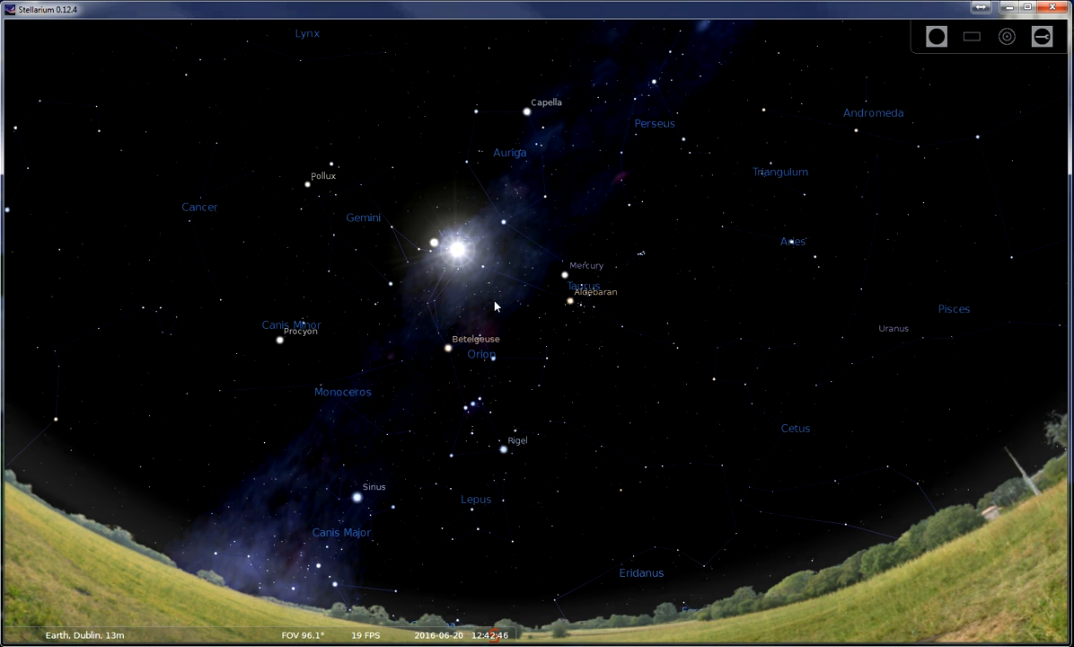
{"action": "mouse_move", "coordinate": [627, 278]}
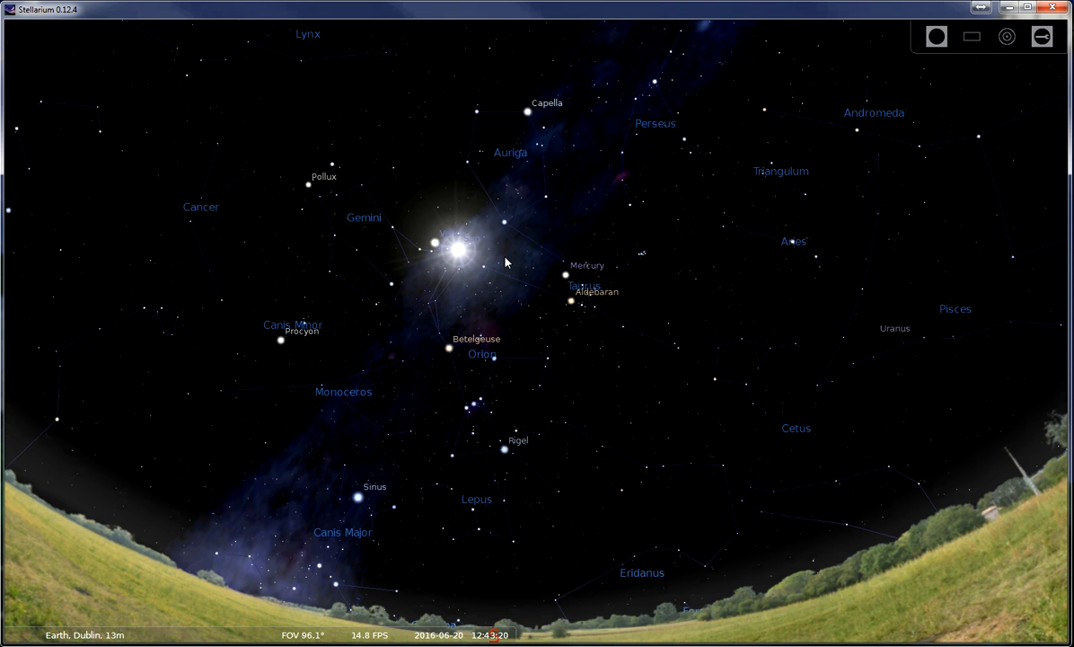
{"action": "mouse_move", "coordinate": [510, 301]}
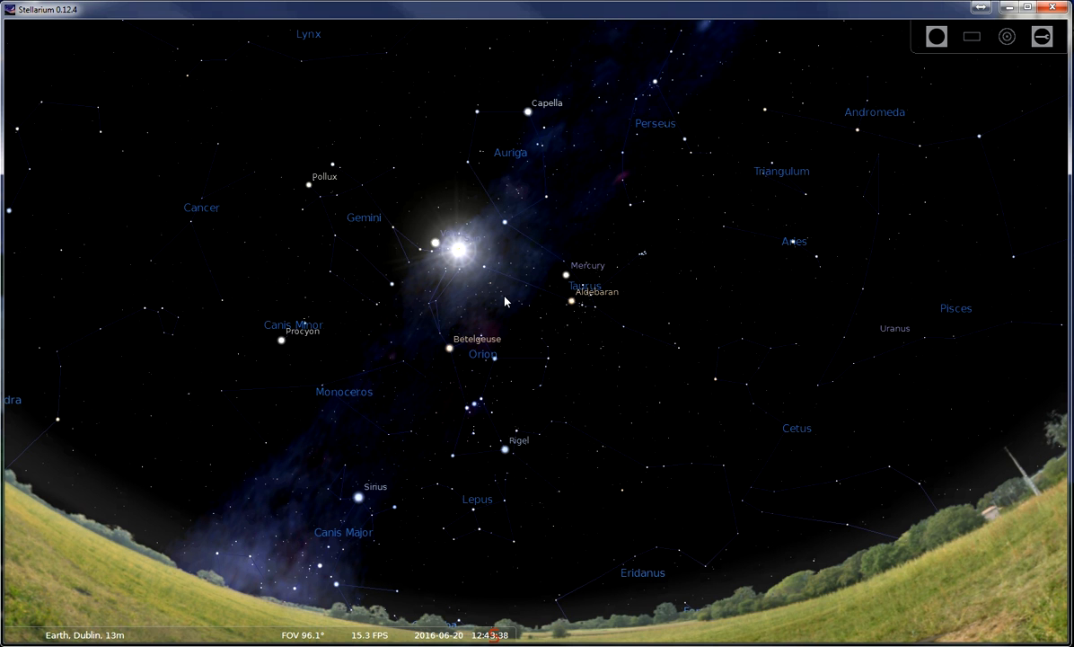
{"action": "mouse_move", "coordinate": [514, 290]}
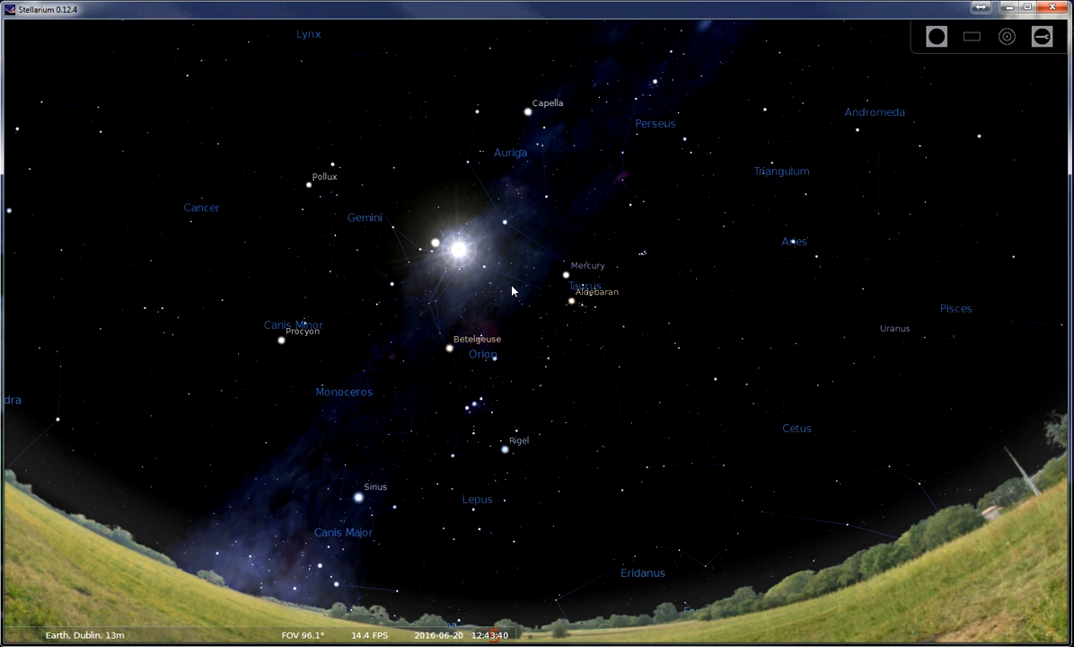
{"action": "mouse_move", "coordinate": [442, 369]}
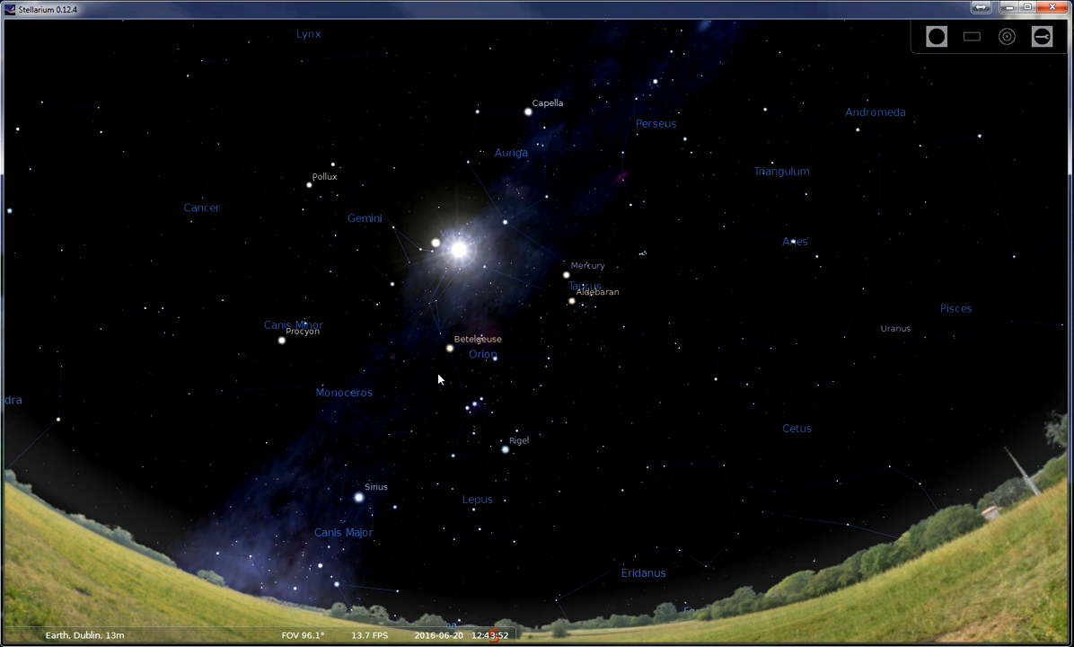
{"action": "mouse_move", "coordinate": [420, 401]}
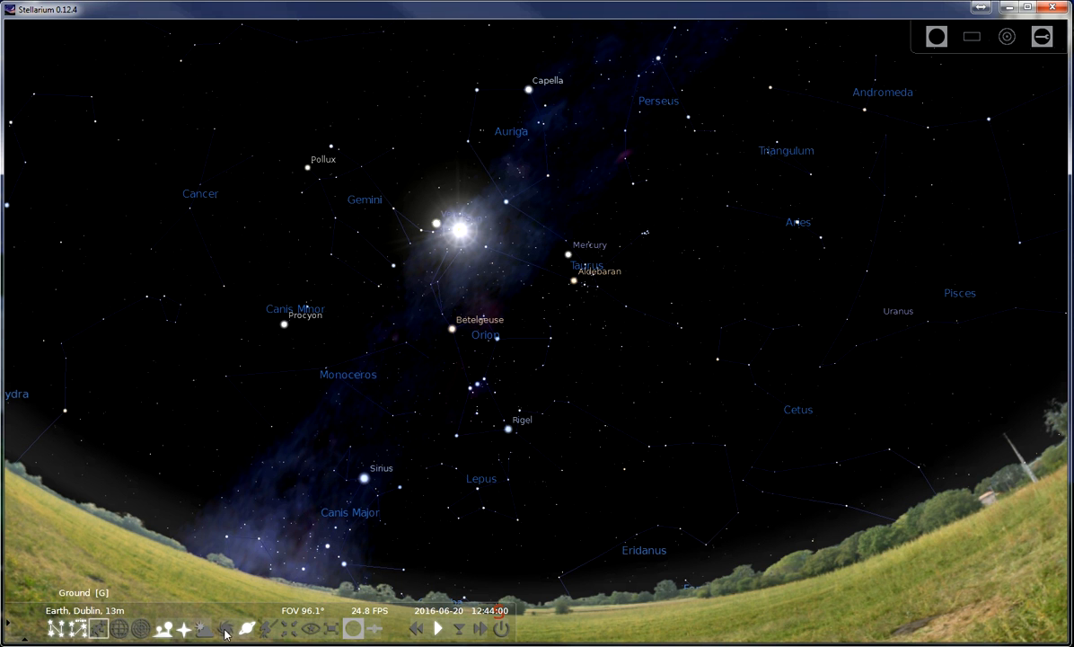
- Fast-forward time to night on 20 June, then return to normal time rate
{"action": "left_click", "coordinate": [479, 629]}
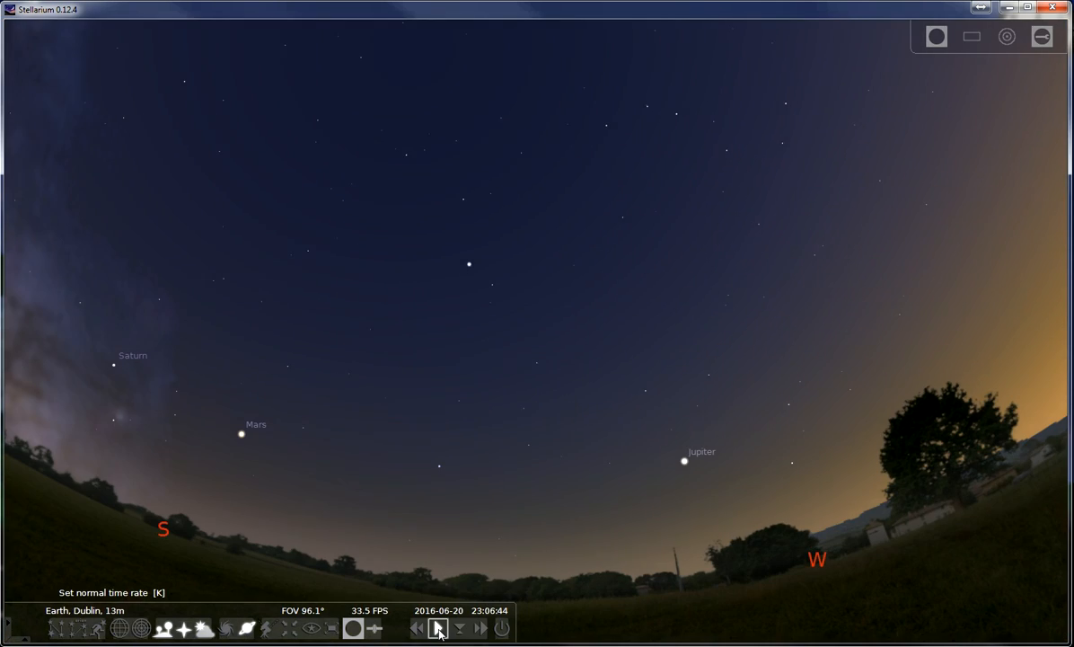
{"action": "left_click", "coordinate": [436, 628]}
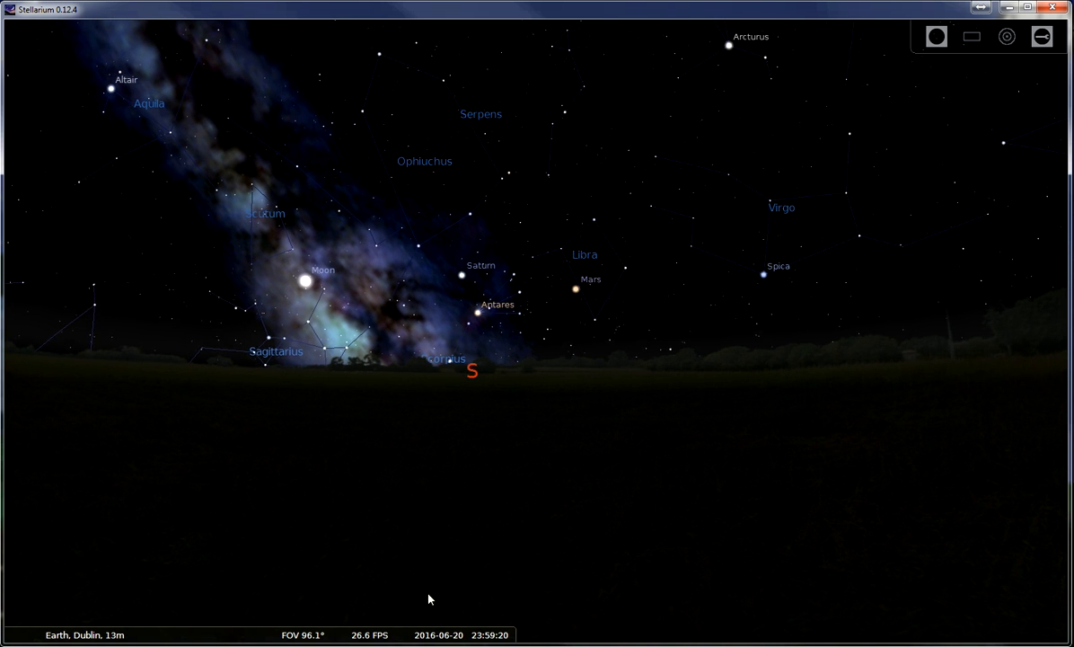
{"action": "mouse_move", "coordinate": [436, 630]}
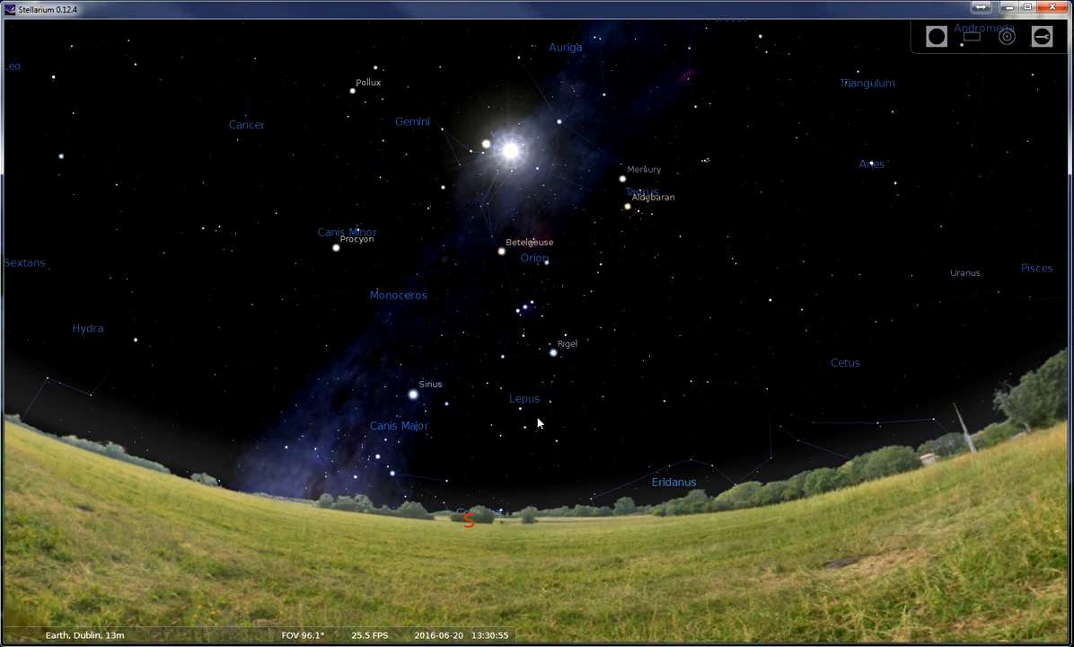
{"action": "mouse_move", "coordinate": [626, 334]}
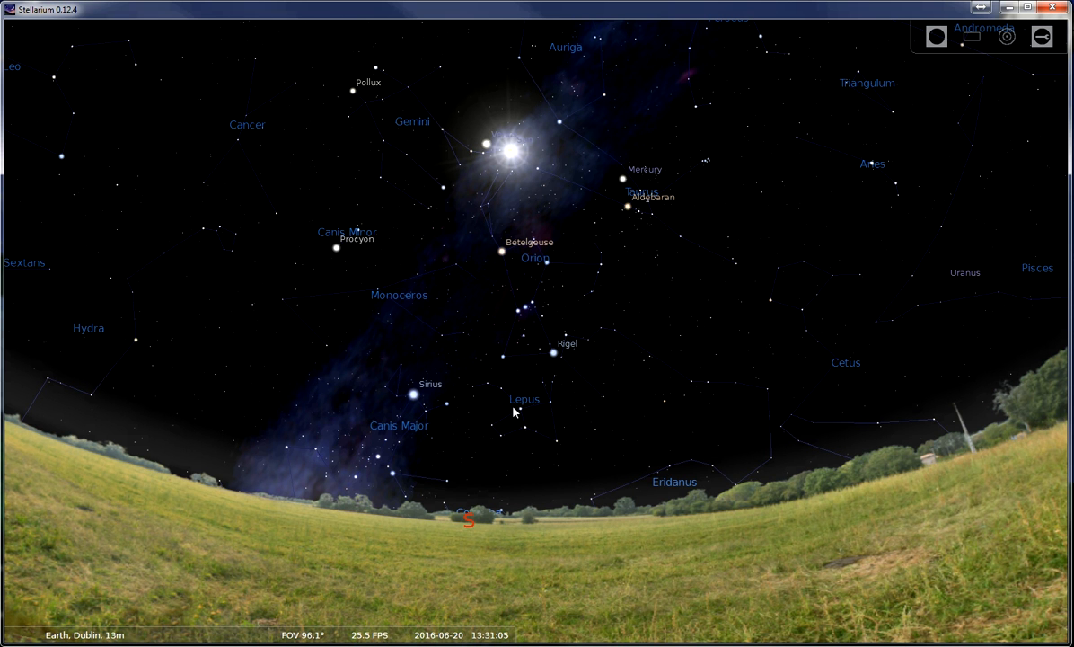
{"action": "mouse_move", "coordinate": [511, 411]}
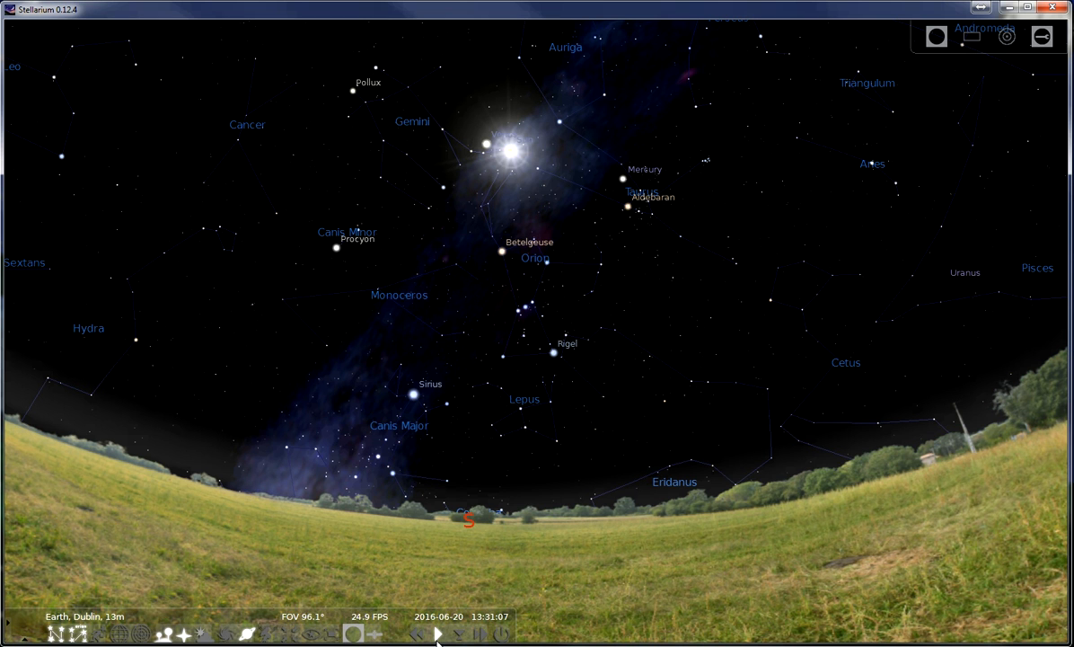